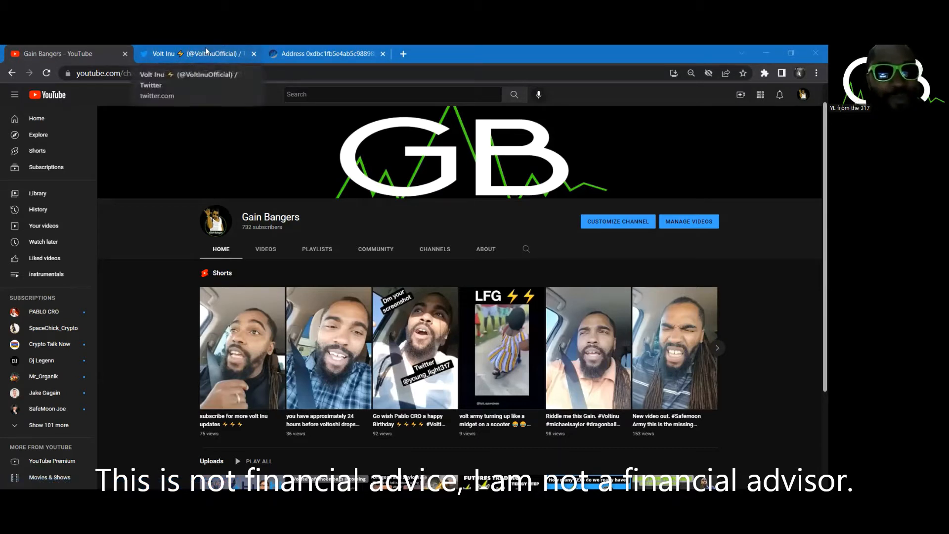
Switch from the YouTube channel to the Volt Inu official Twitter profile
click(193, 53)
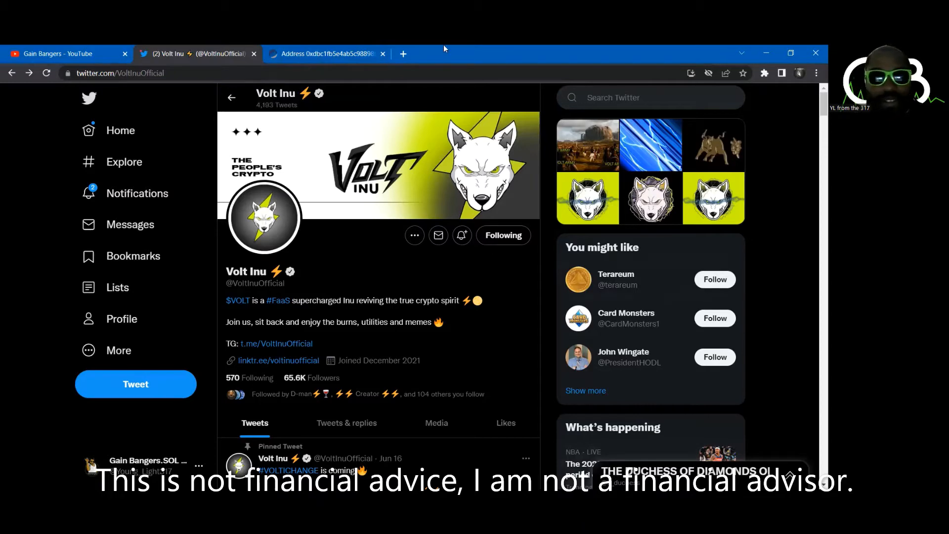
From the tracked wallet's Etherscan transactions, open the Peatio exchange wallet's address page
click(327, 53)
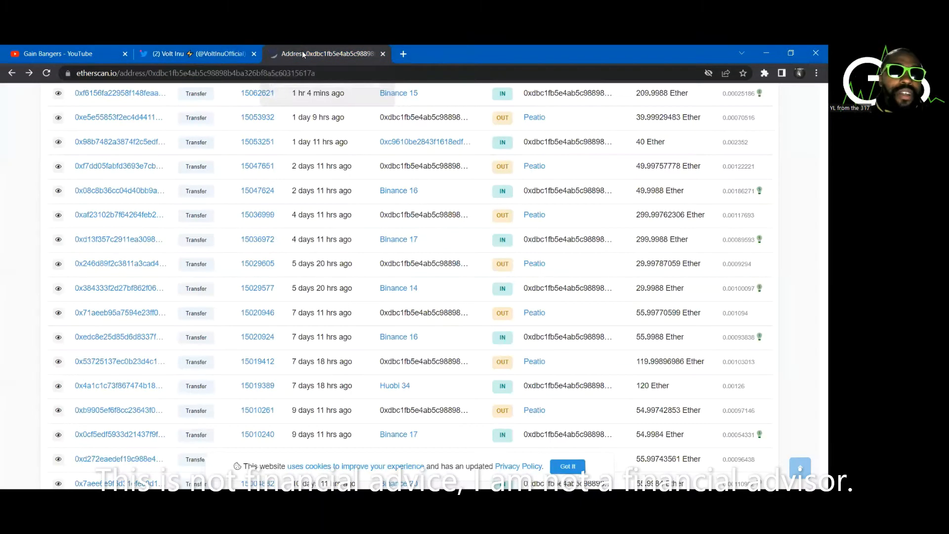
scroll(up, 3)
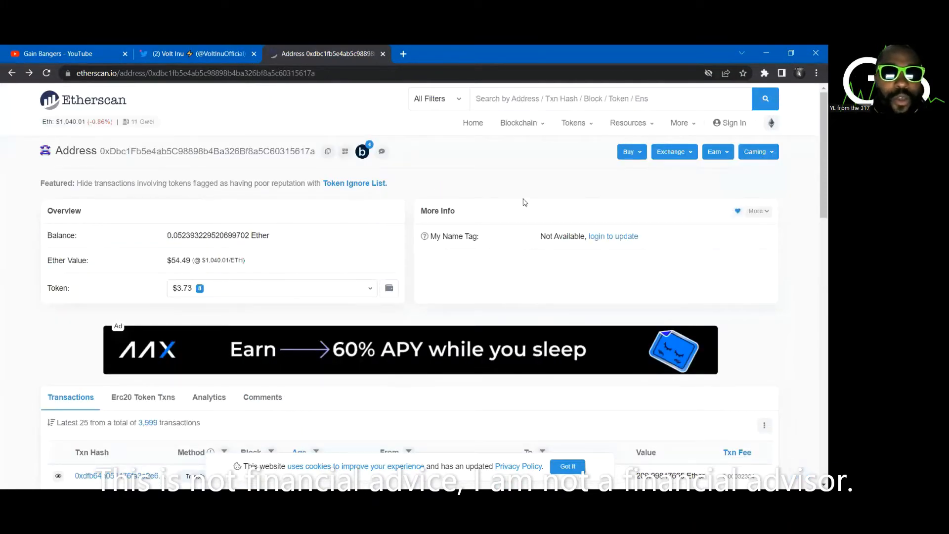
mouse_move(721, 222)
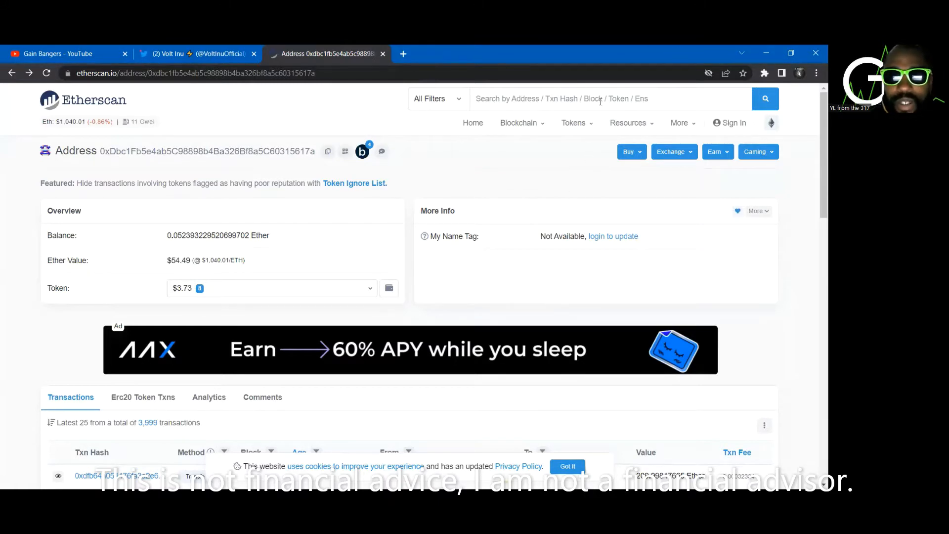
right_click(599, 98)
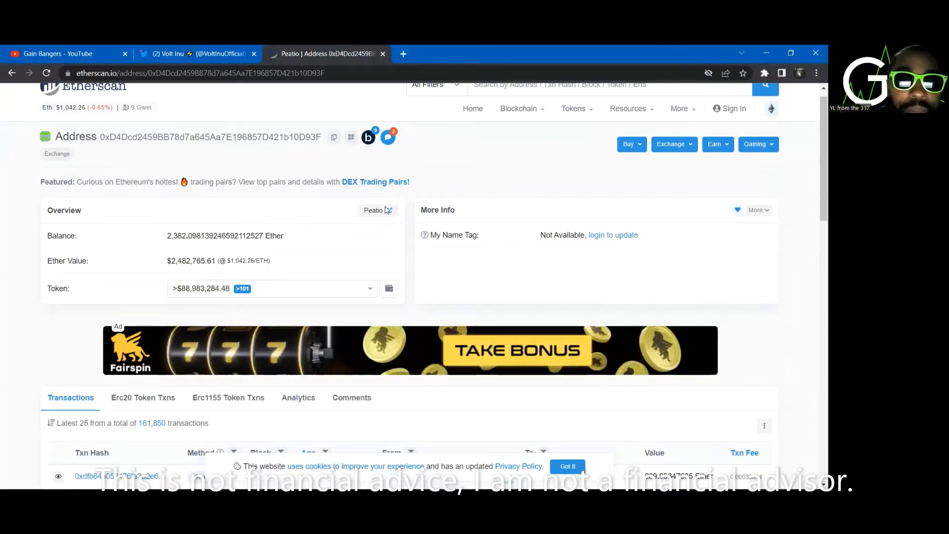
scroll(down, 3)
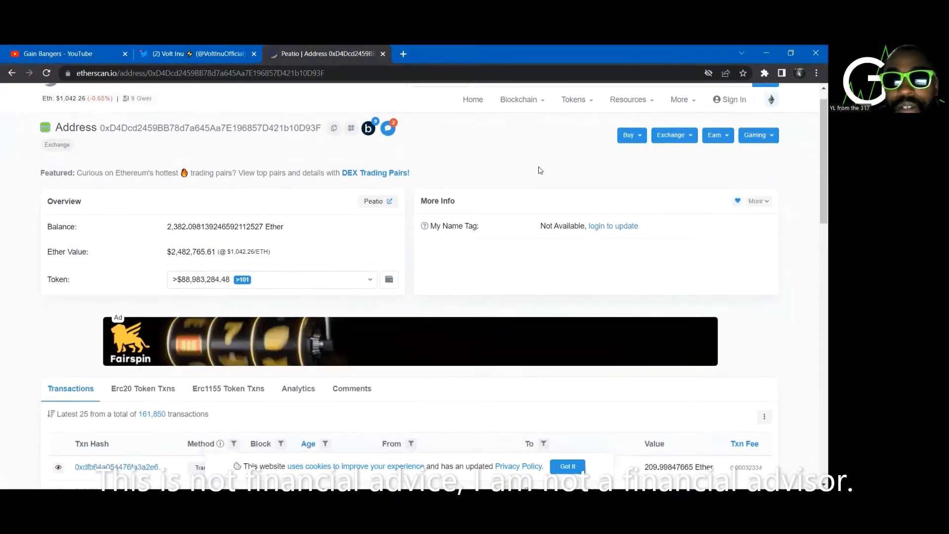
scroll(down, 3)
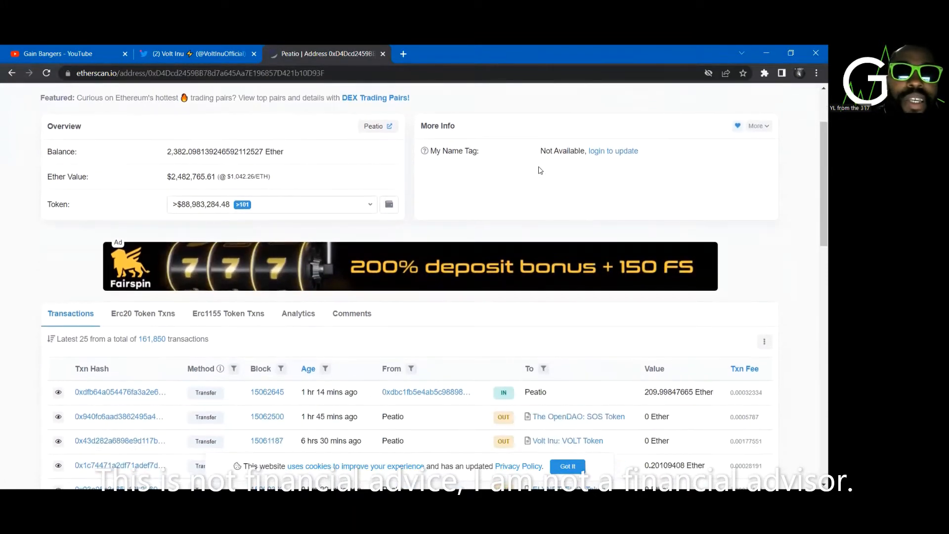
scroll(down, 3)
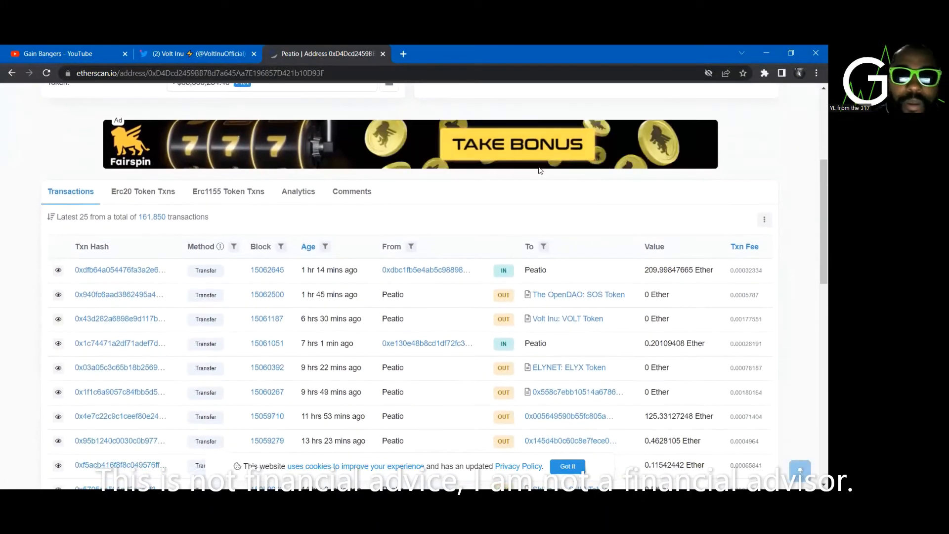
scroll(down, 3)
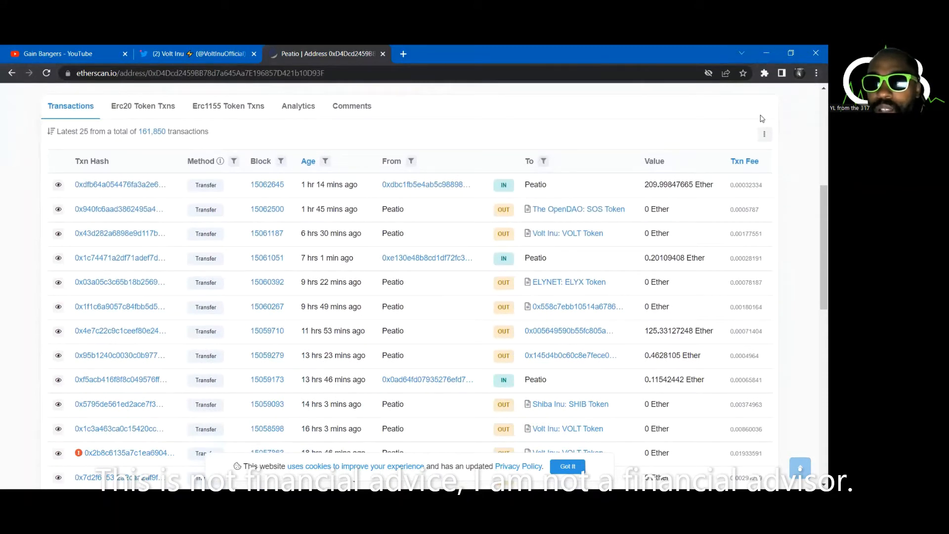
mouse_move(773, 64)
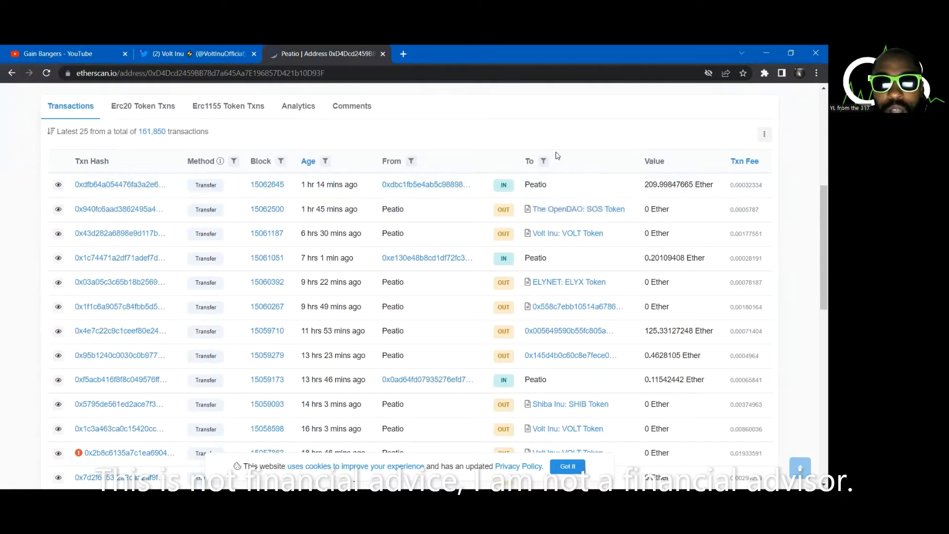
mouse_move(557, 142)
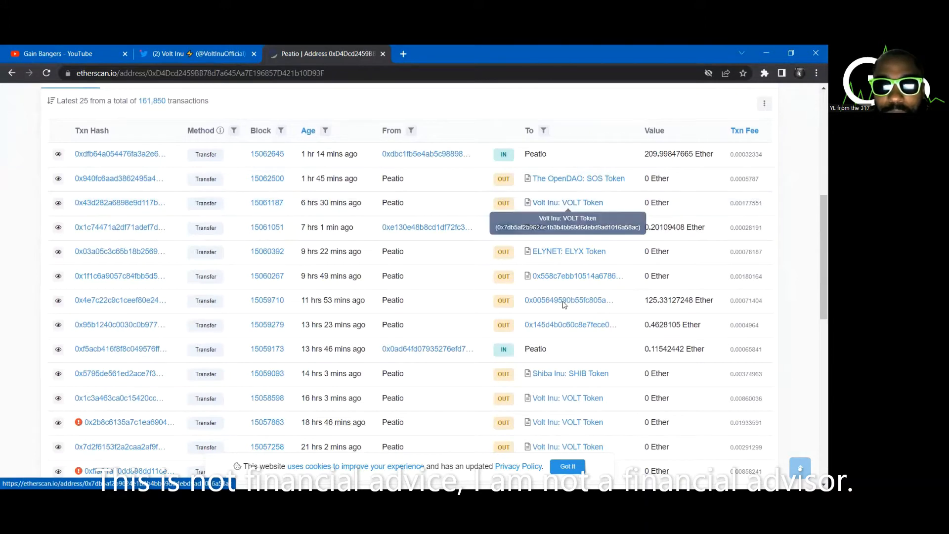
scroll(down, 3)
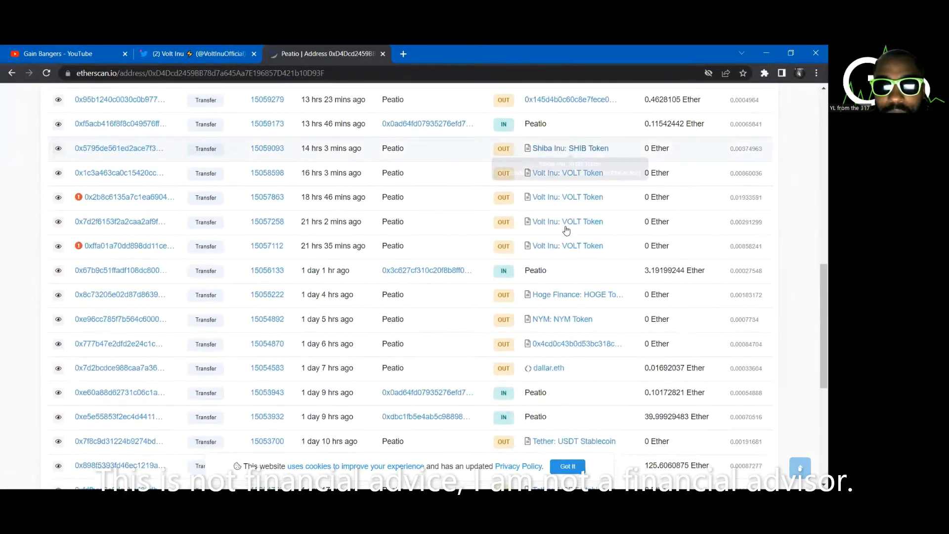
scroll(down, 3)
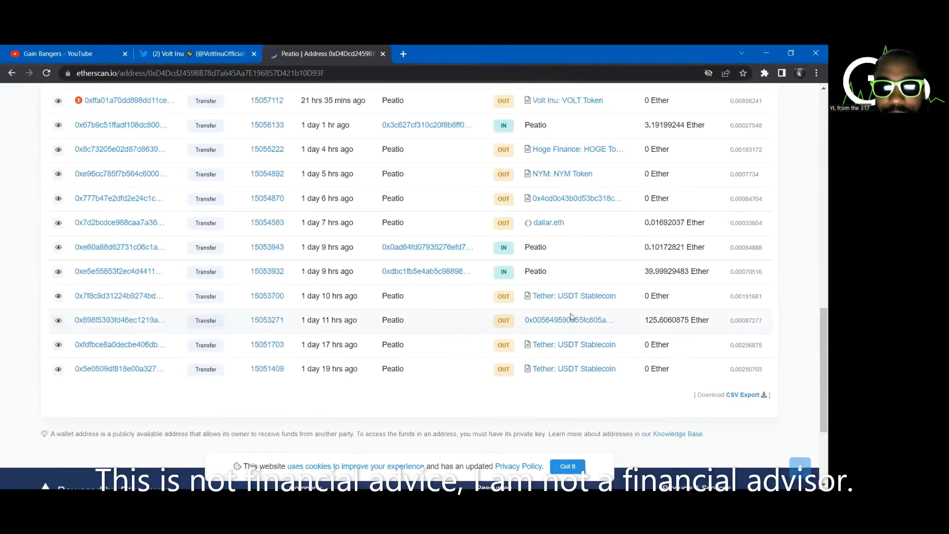
scroll(up, 3)
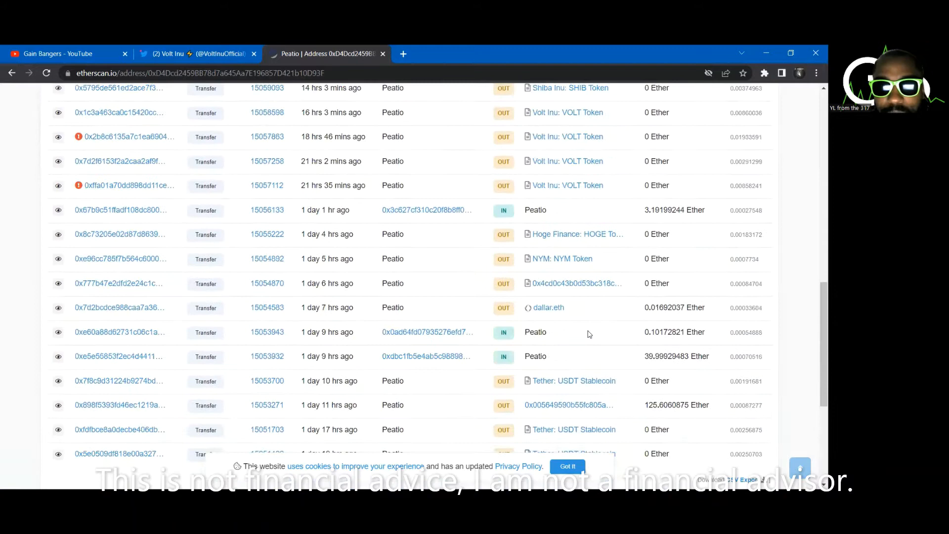
scroll(up, 3)
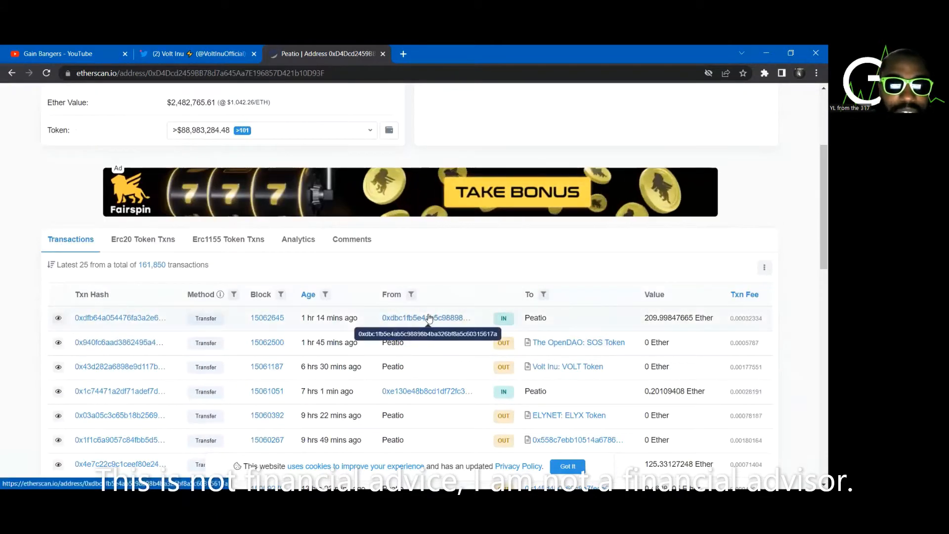
click(425, 317)
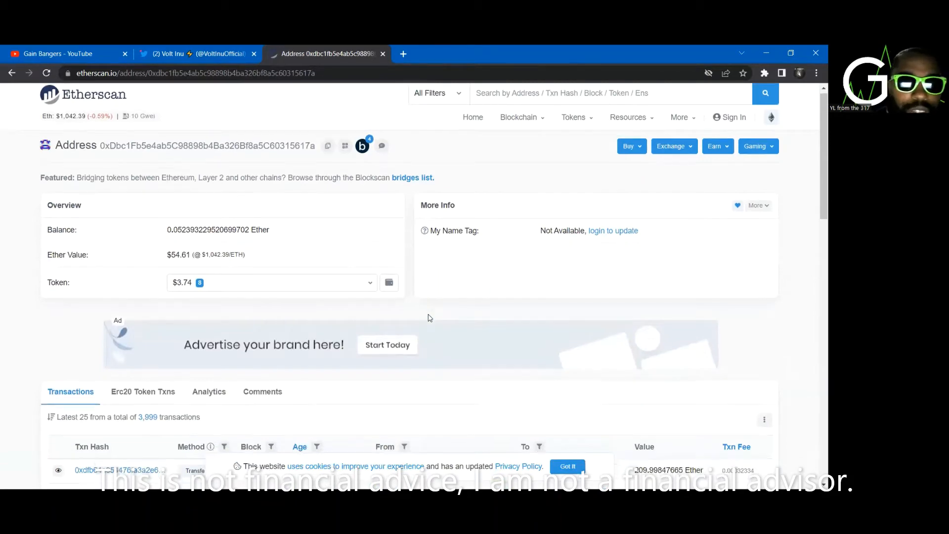
scroll(down, 3)
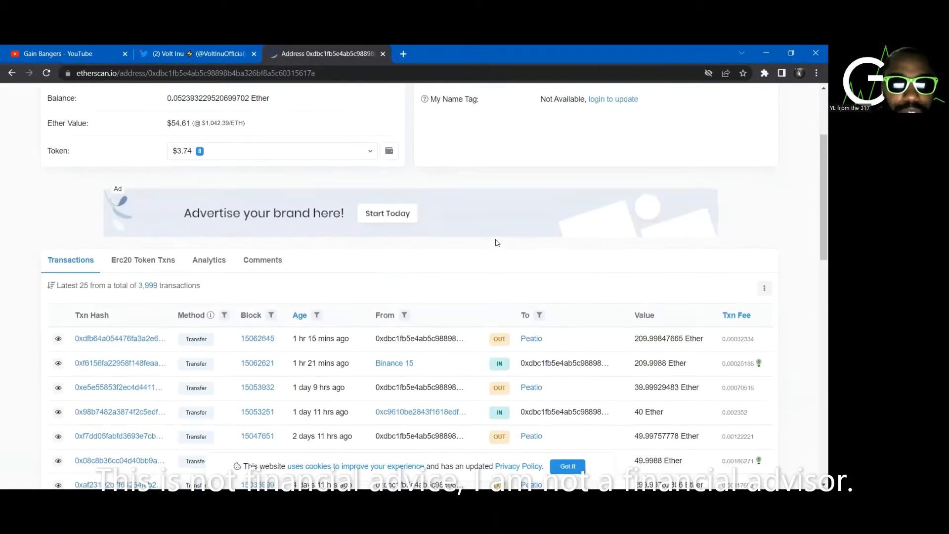
scroll(up, 3)
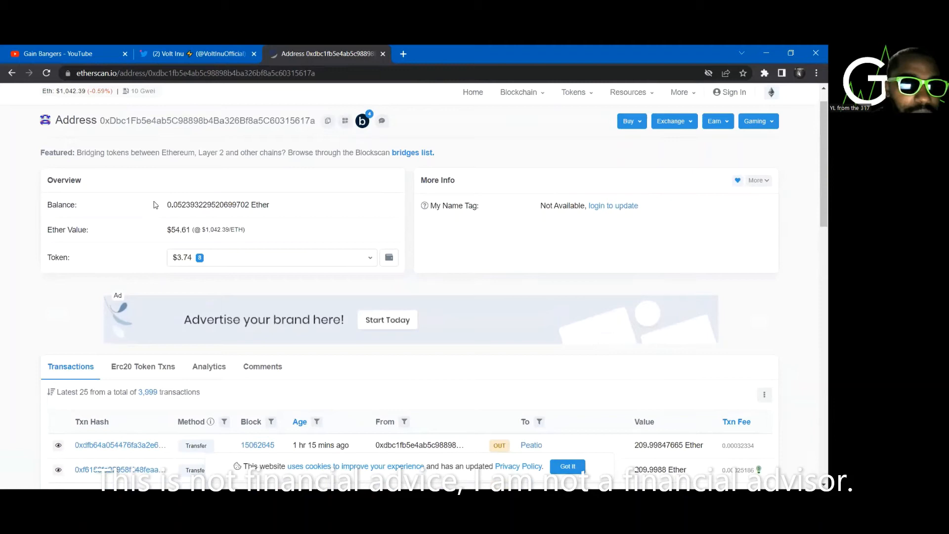
mouse_move(341, 207)
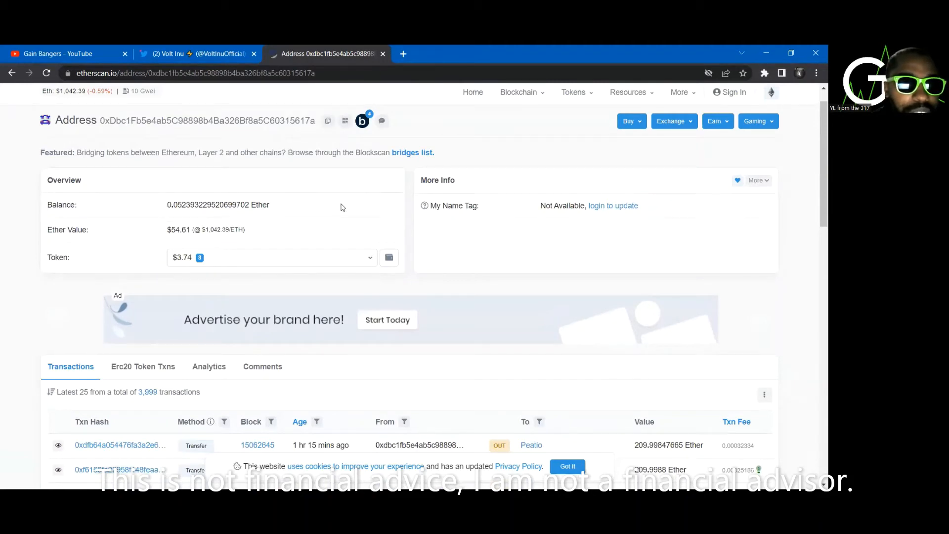
scroll(down, 3)
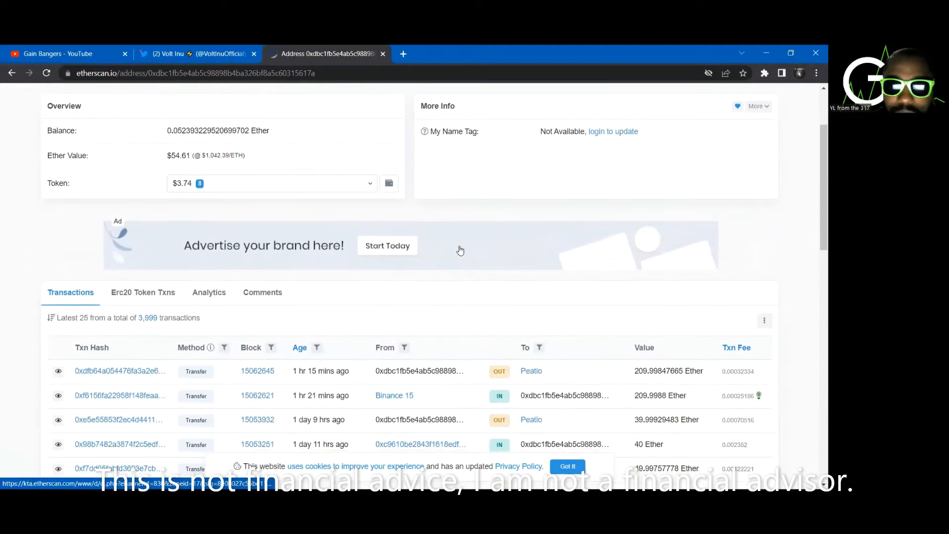
scroll(down, 3)
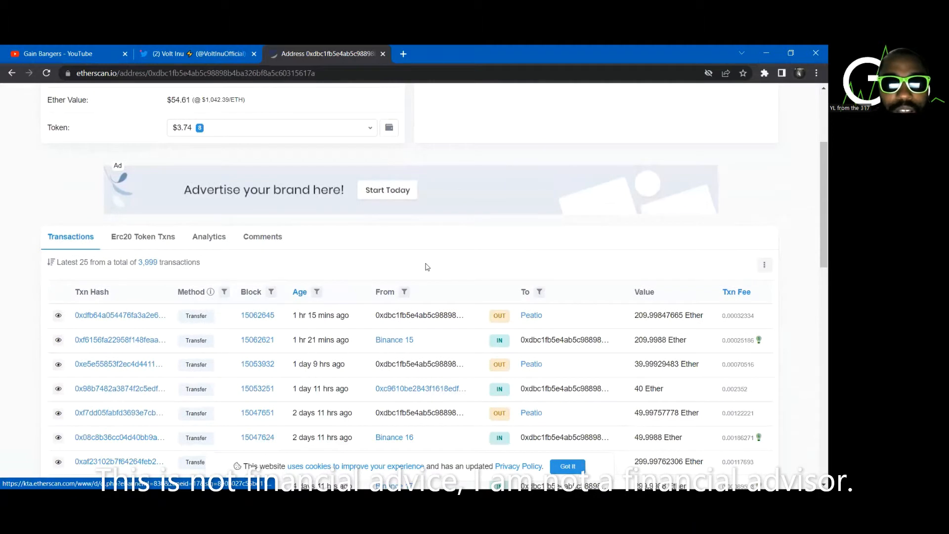
scroll(down, 3)
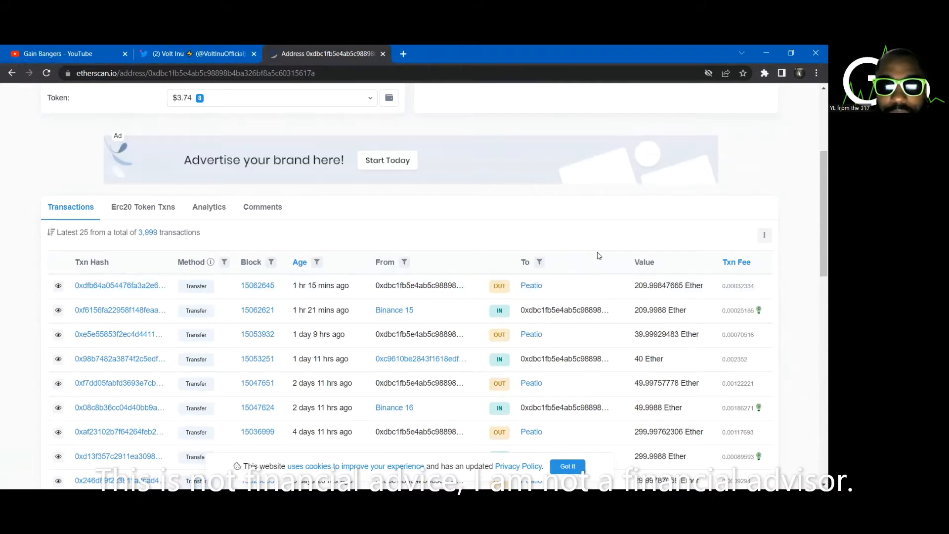
mouse_move(583, 243)
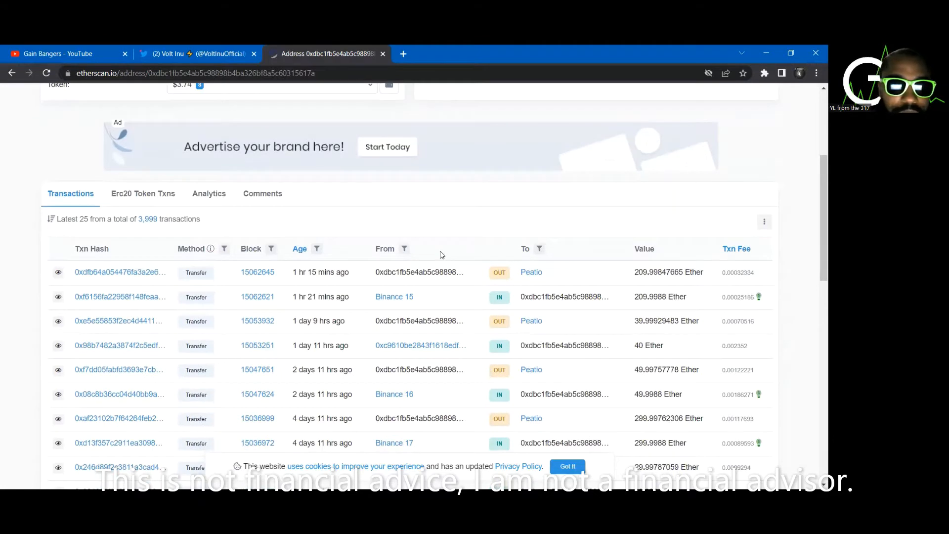
scroll(down, 3)
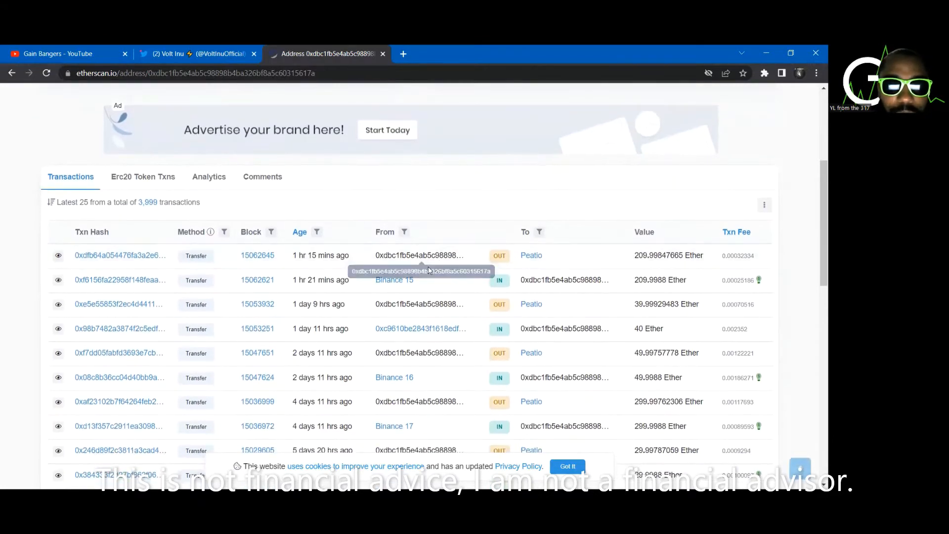
mouse_move(394, 279)
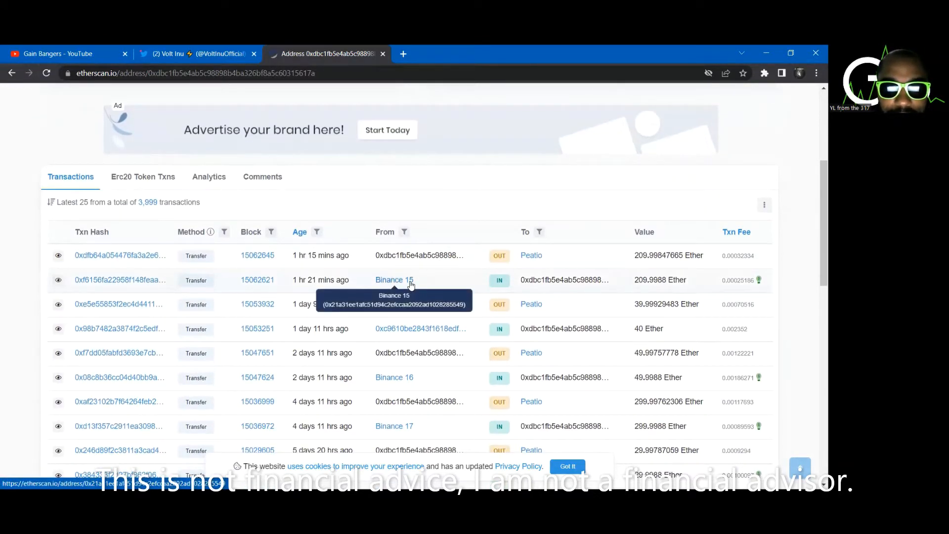
mouse_move(670, 275)
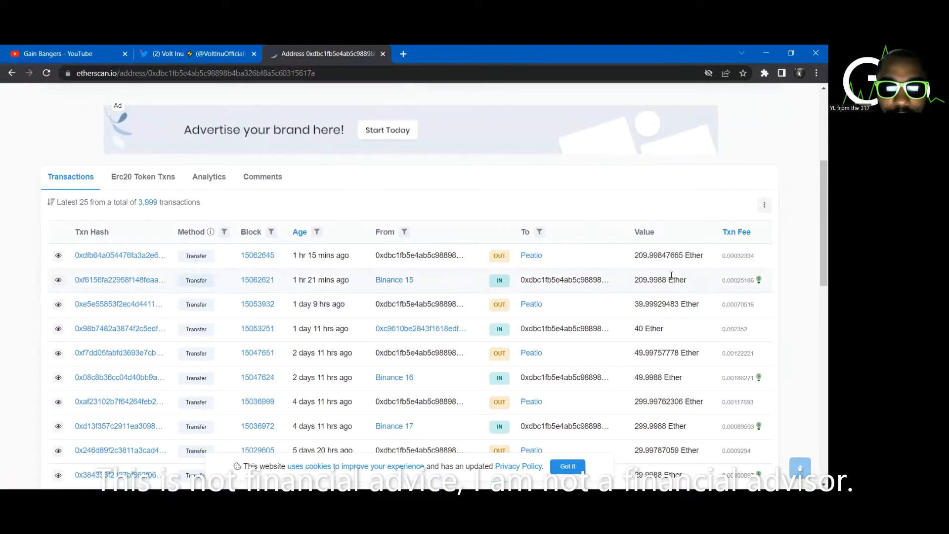
mouse_move(497, 279)
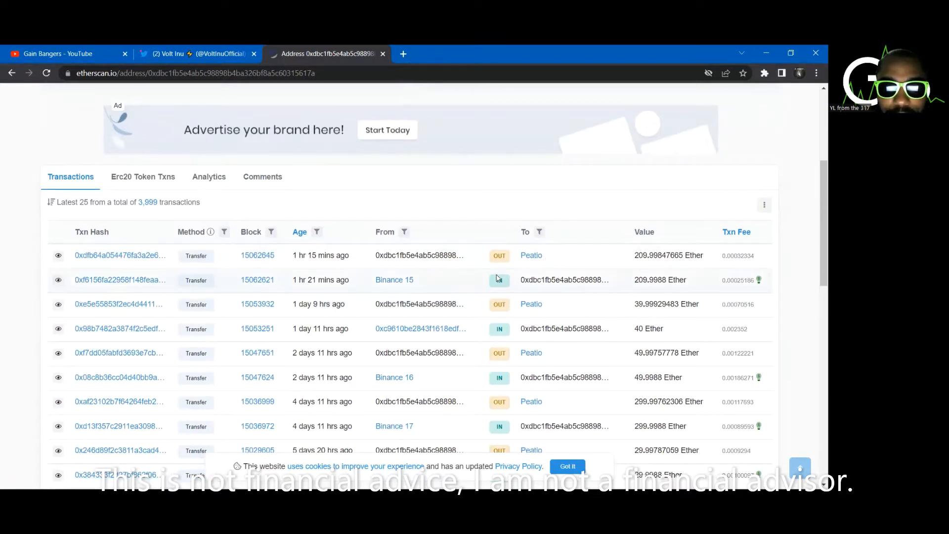
mouse_move(394, 279)
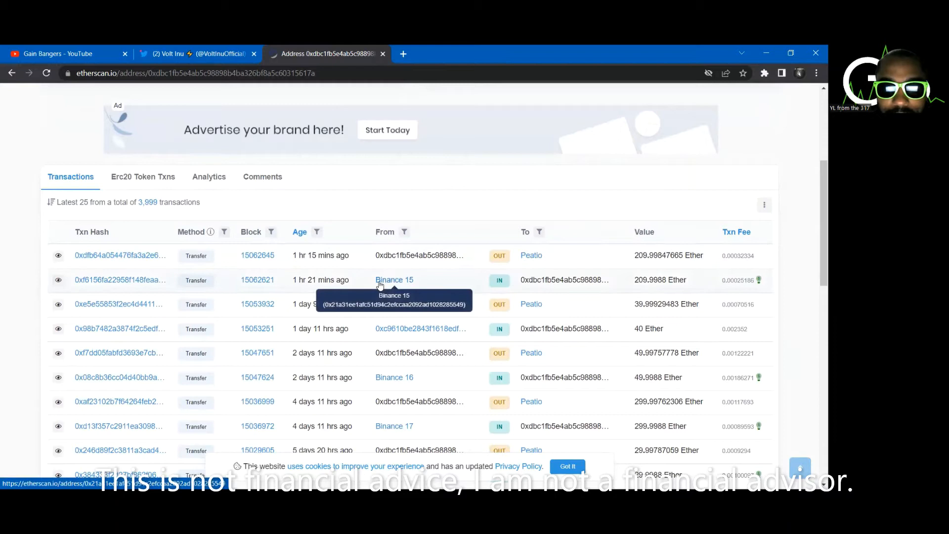
mouse_move(605, 257)
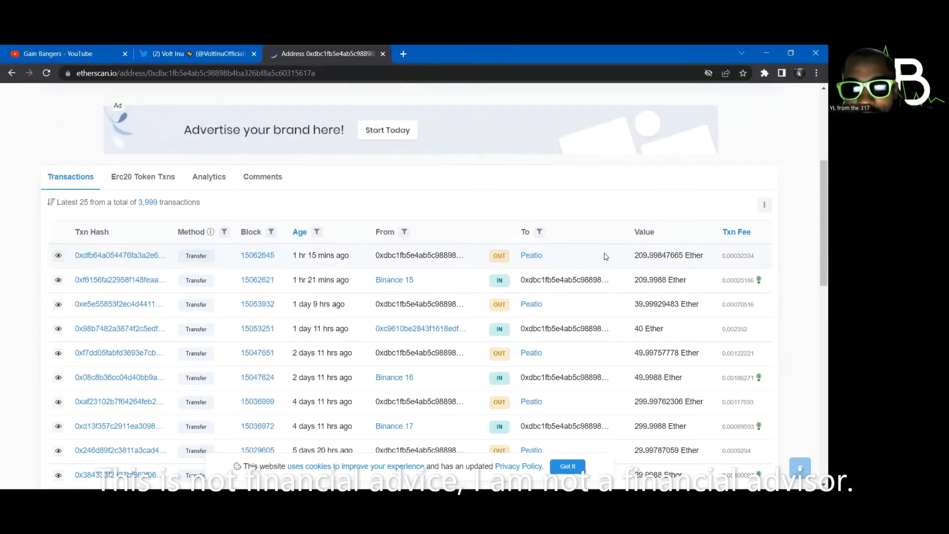
mouse_move(395, 280)
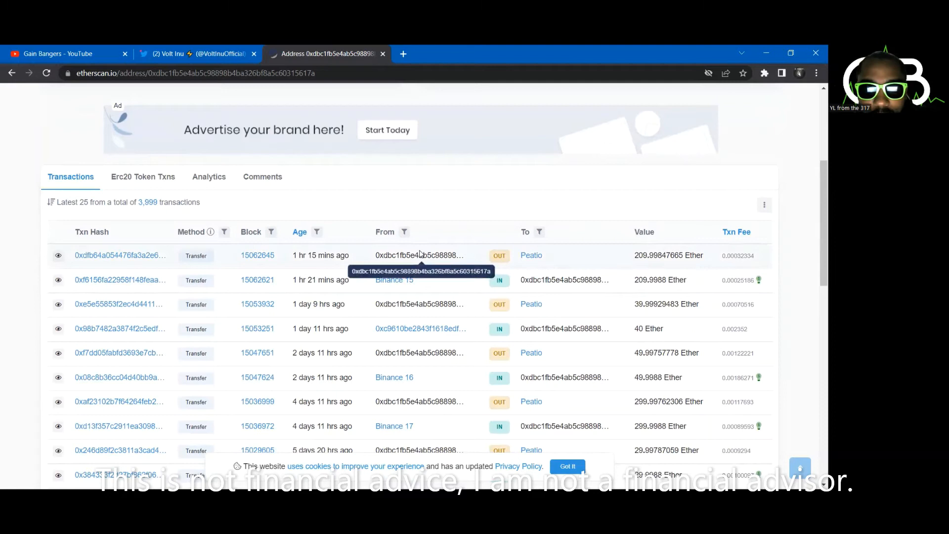
mouse_move(399, 295)
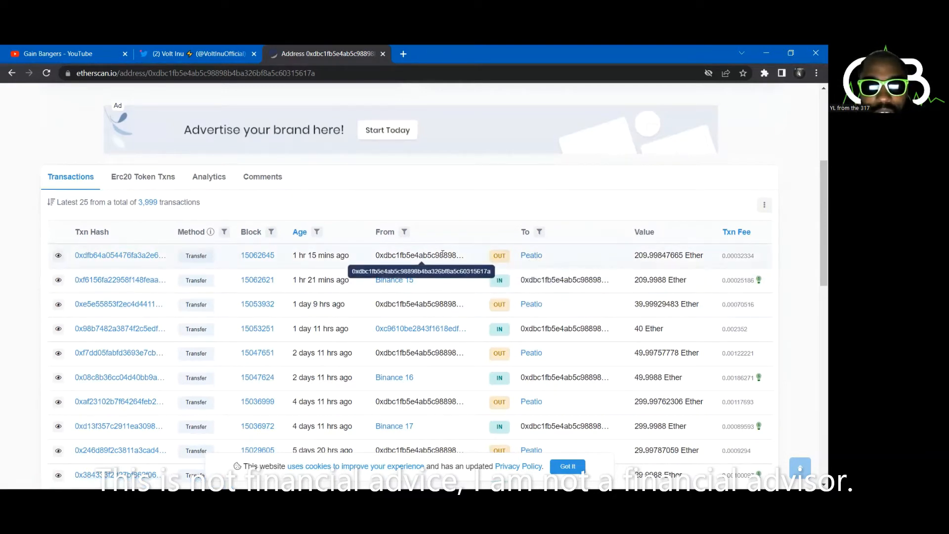
mouse_move(541, 265)
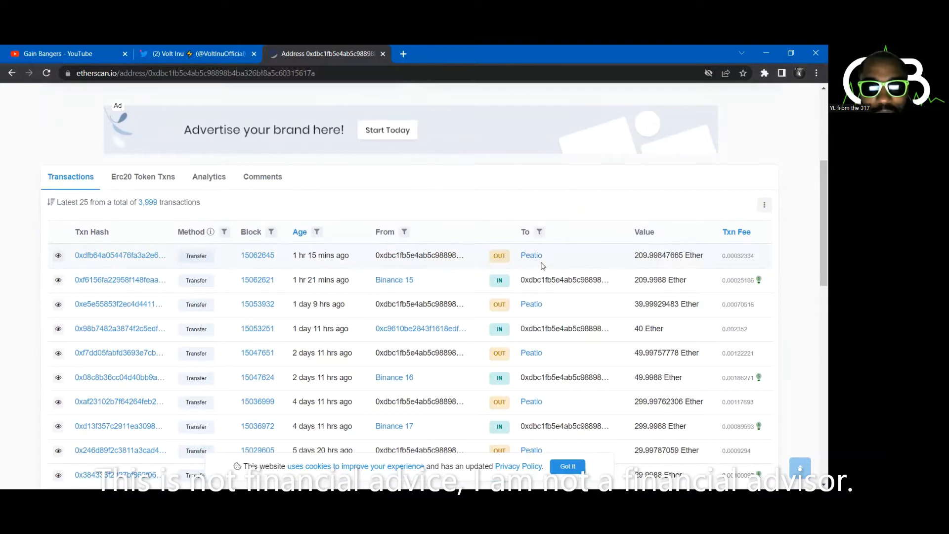
mouse_move(660, 303)
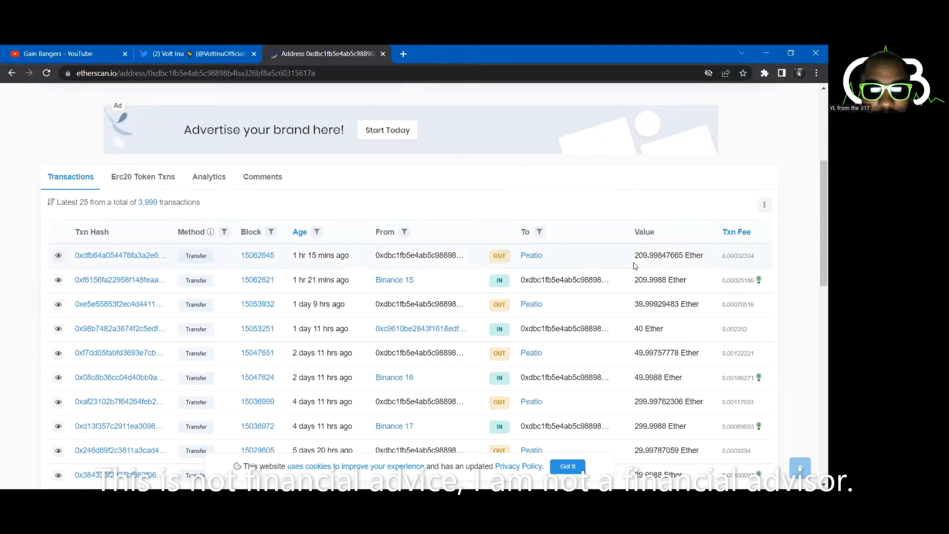
mouse_move(531, 255)
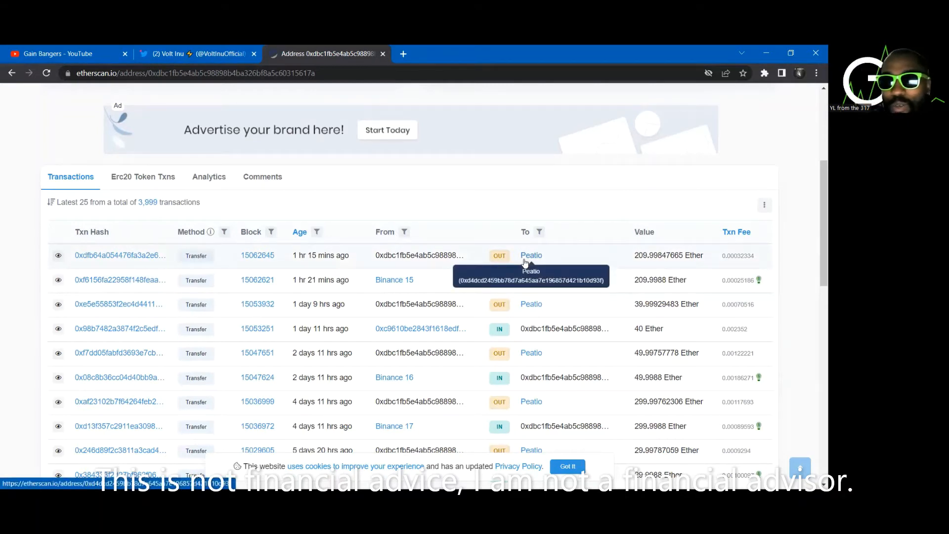
mouse_move(439, 239)
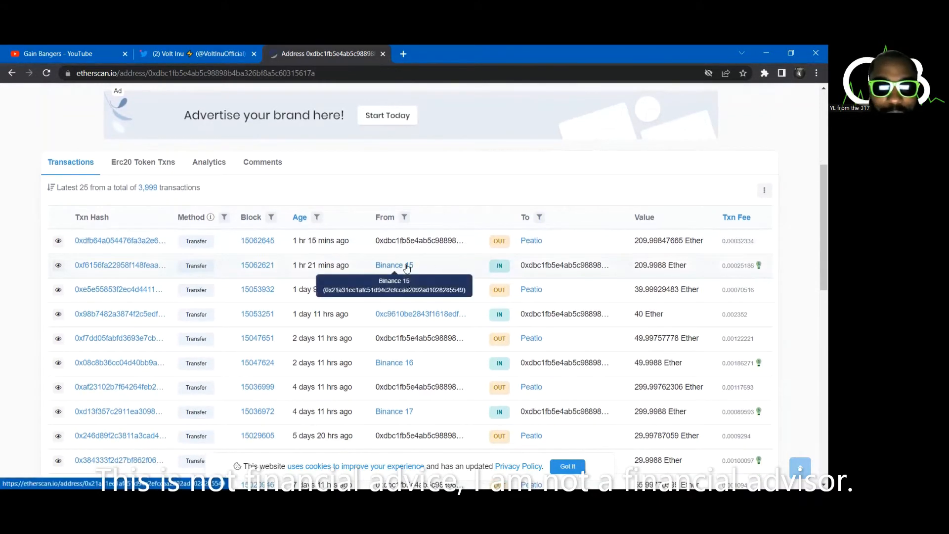
click(393, 265)
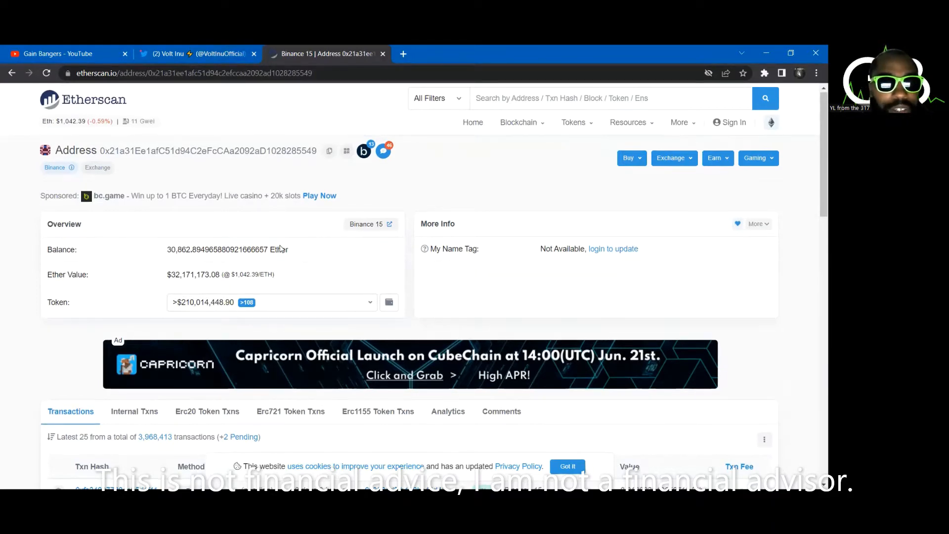
scroll(down, 3)
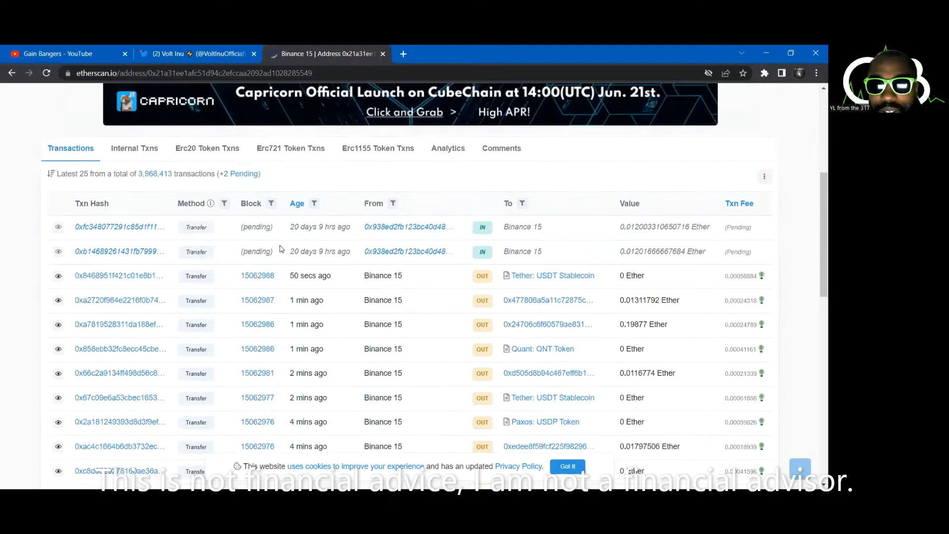
scroll(down, 3)
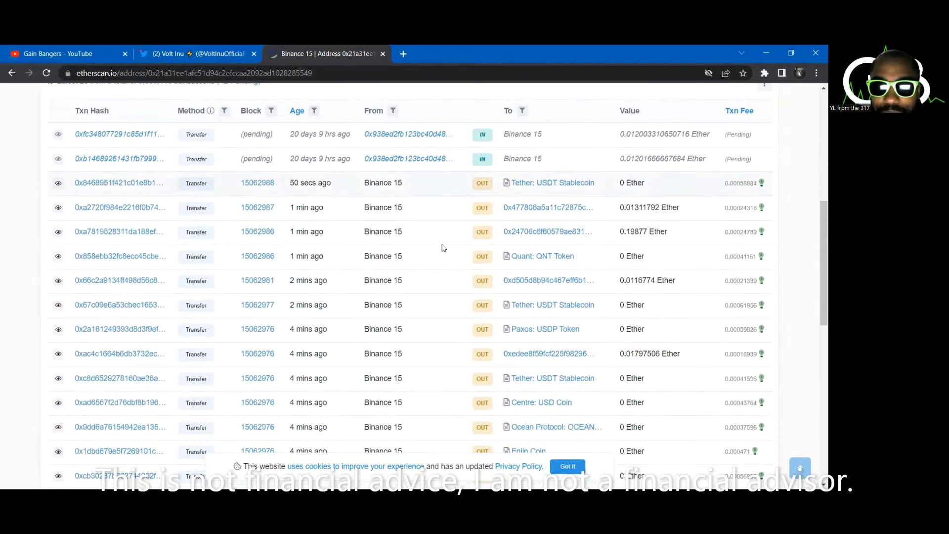
scroll(up, 3)
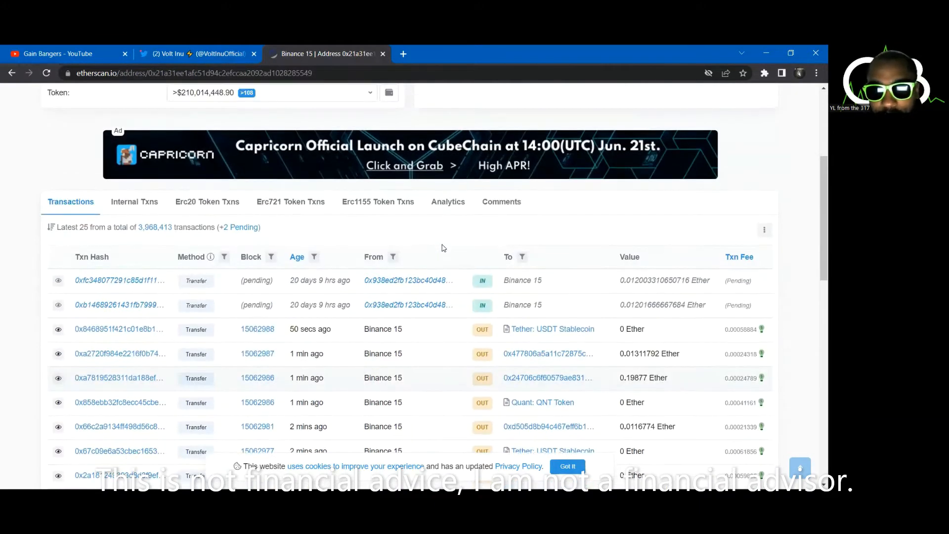
scroll(down, 3)
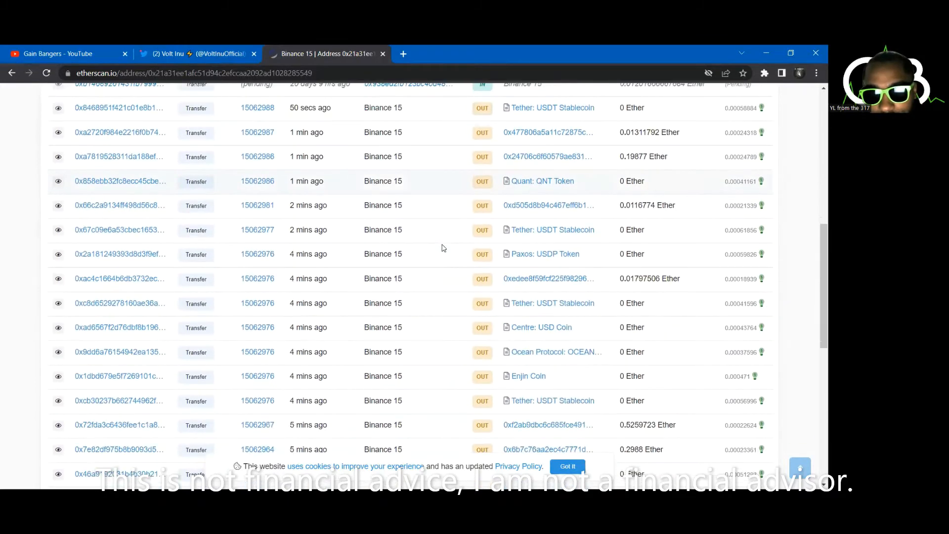
scroll(down, 3)
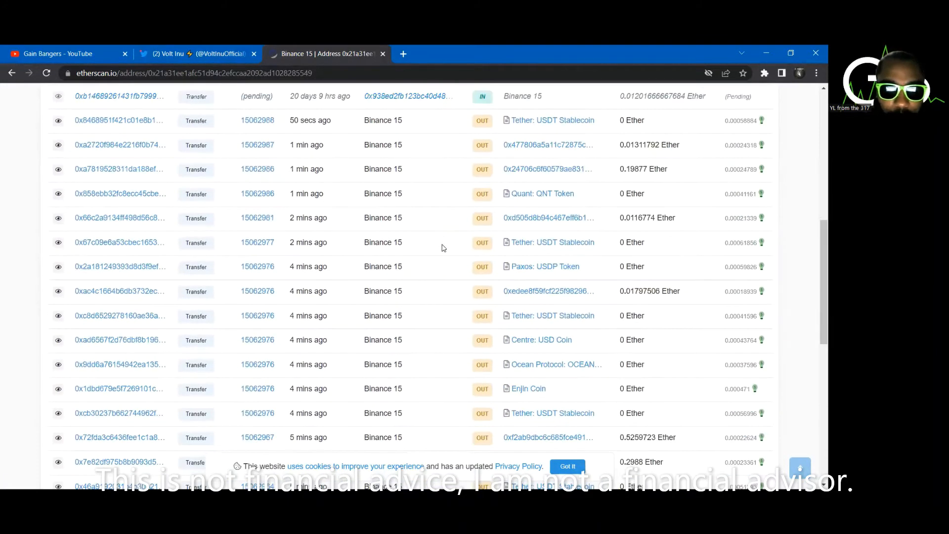
scroll(up, 3)
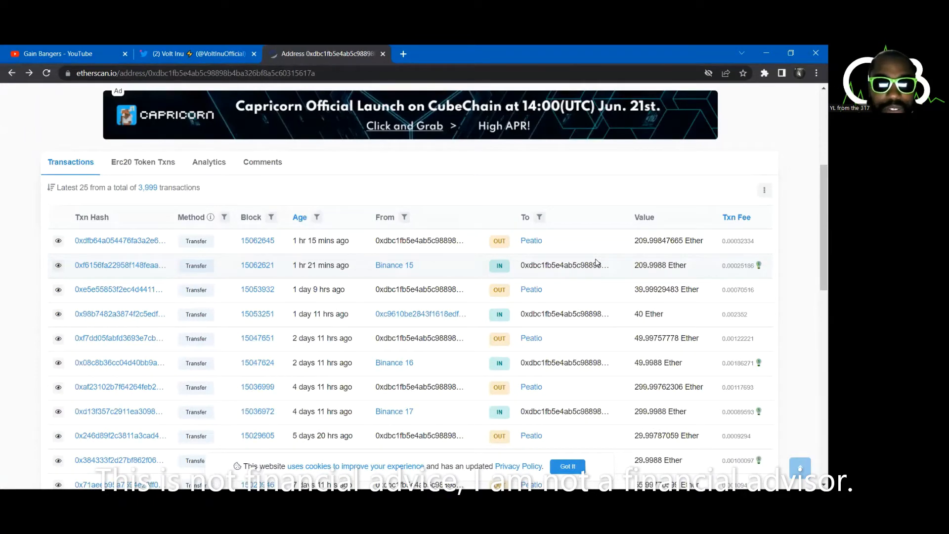
scroll(down, 3)
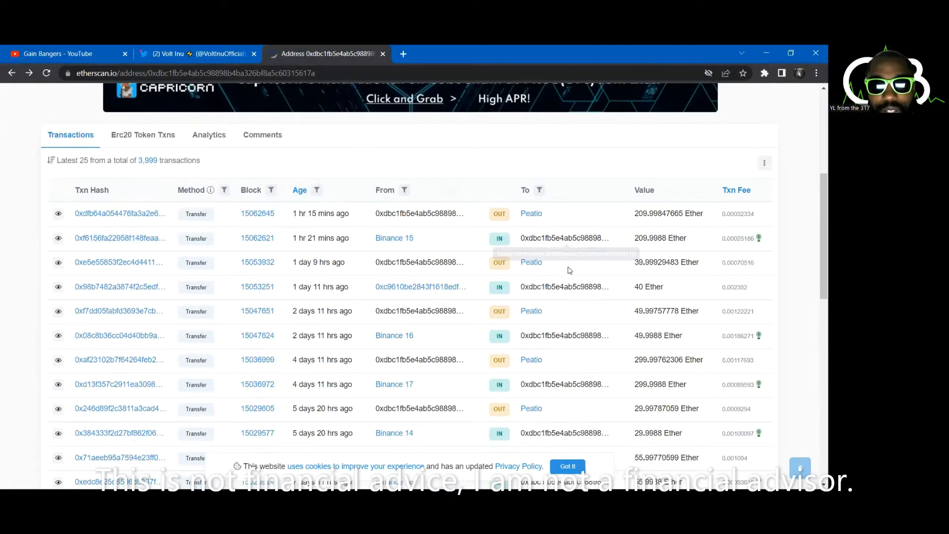
scroll(down, 3)
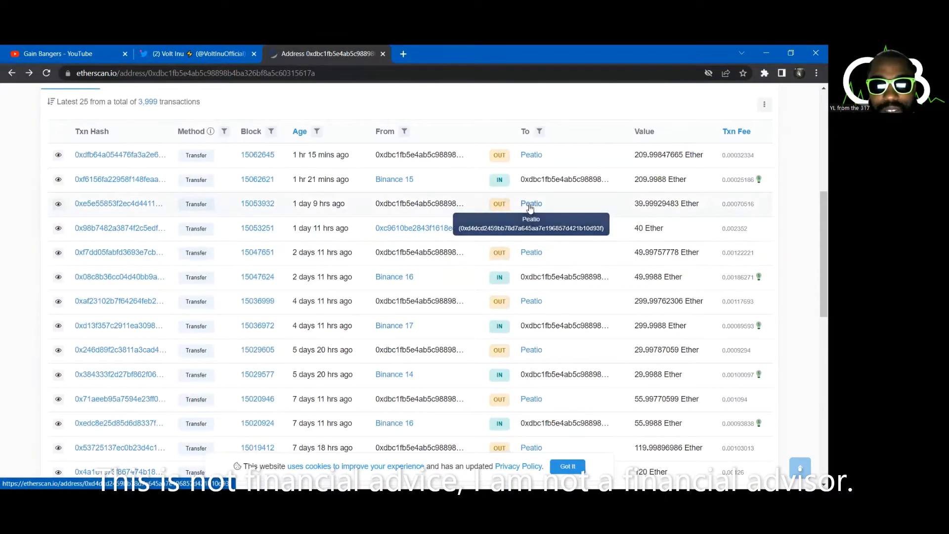
click(531, 202)
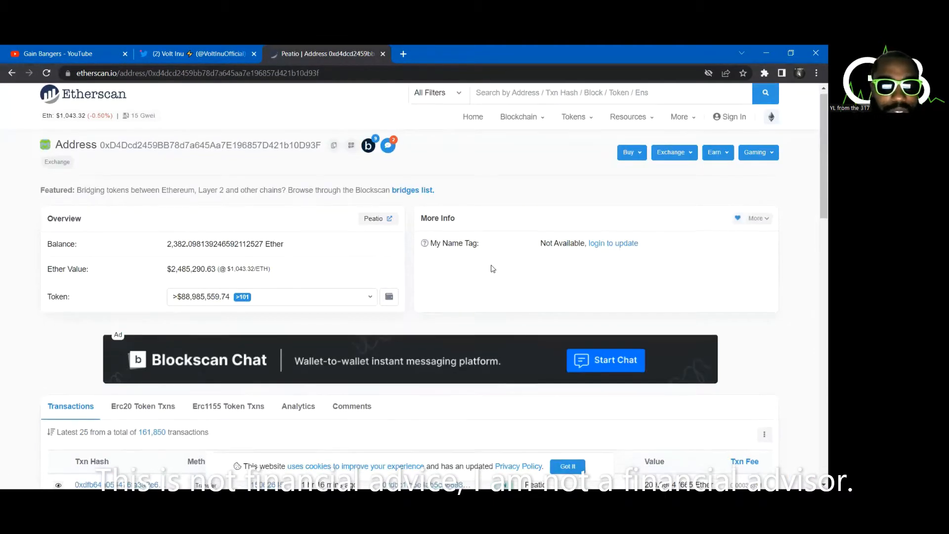
scroll(down, 3)
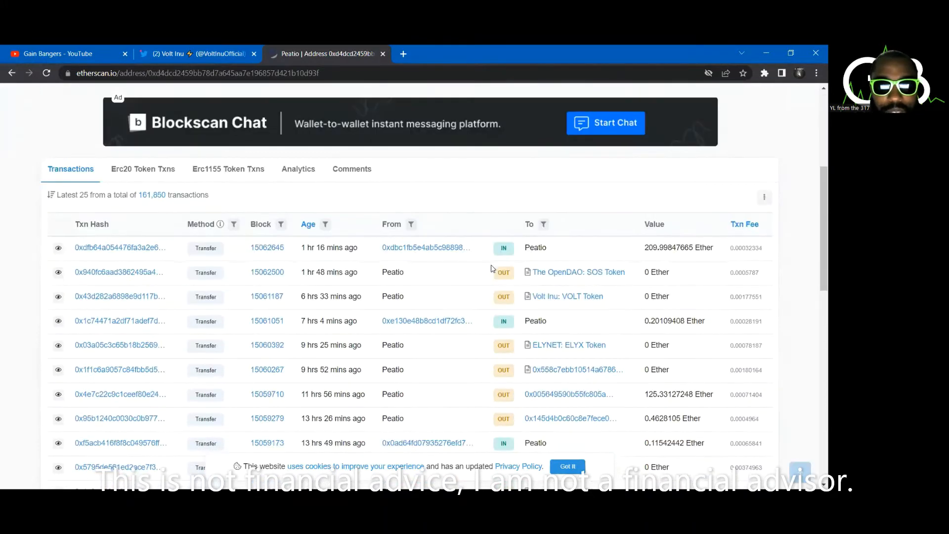
scroll(down, 3)
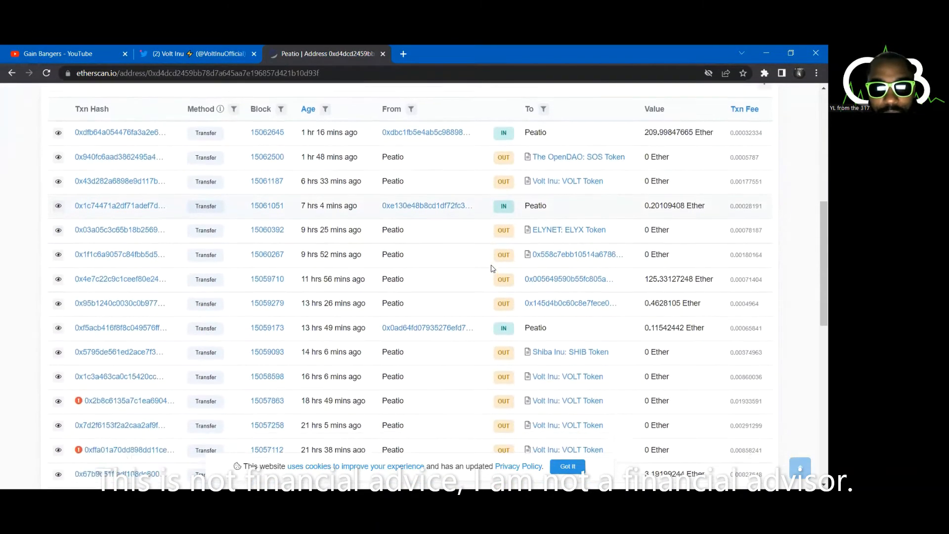
scroll(down, 3)
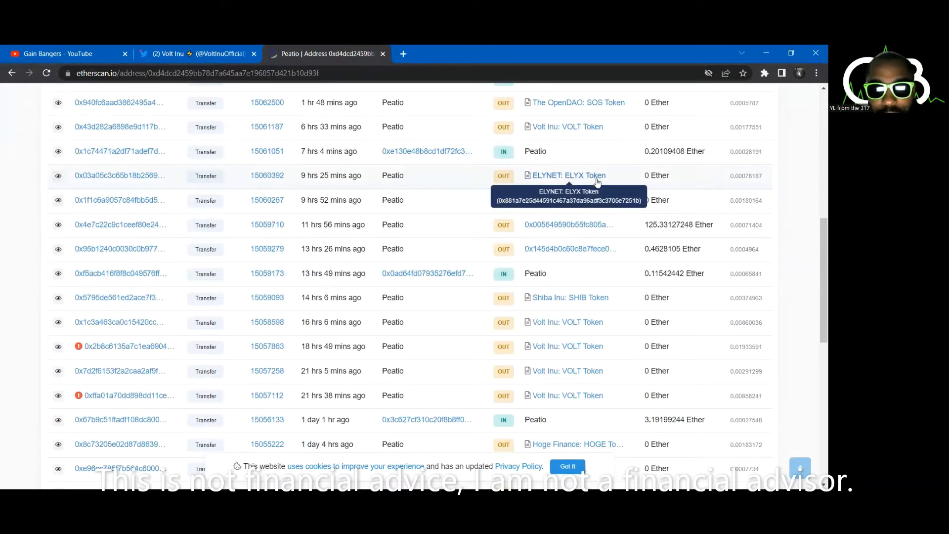
scroll(down, 3)
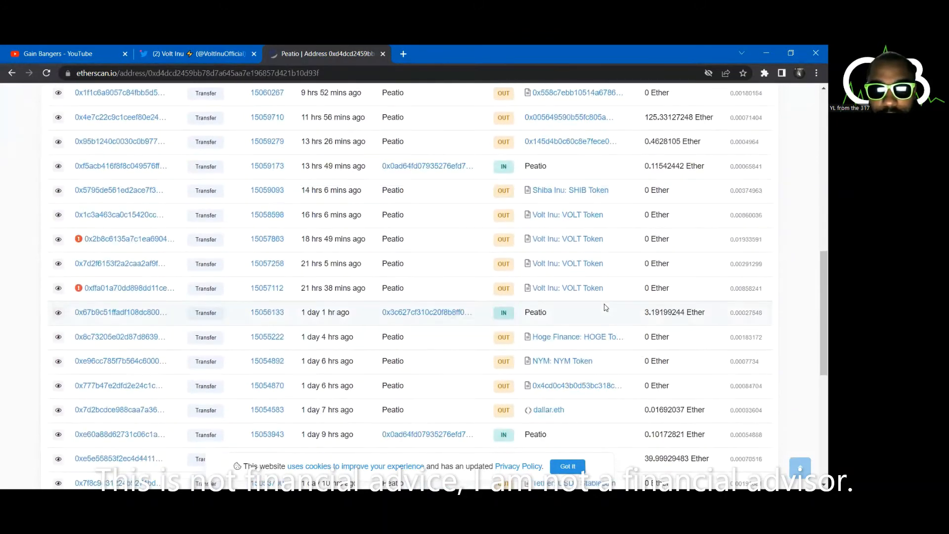
scroll(down, 3)
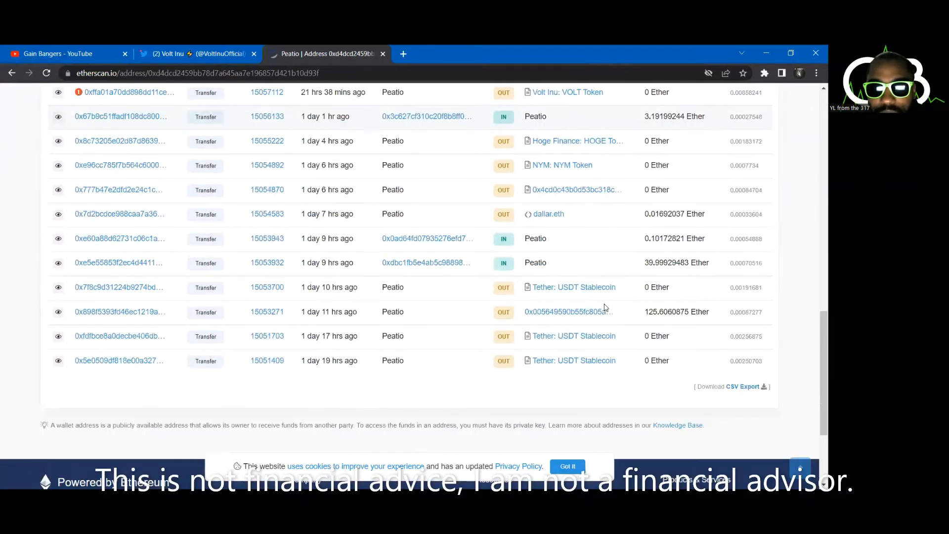
scroll(down, 3)
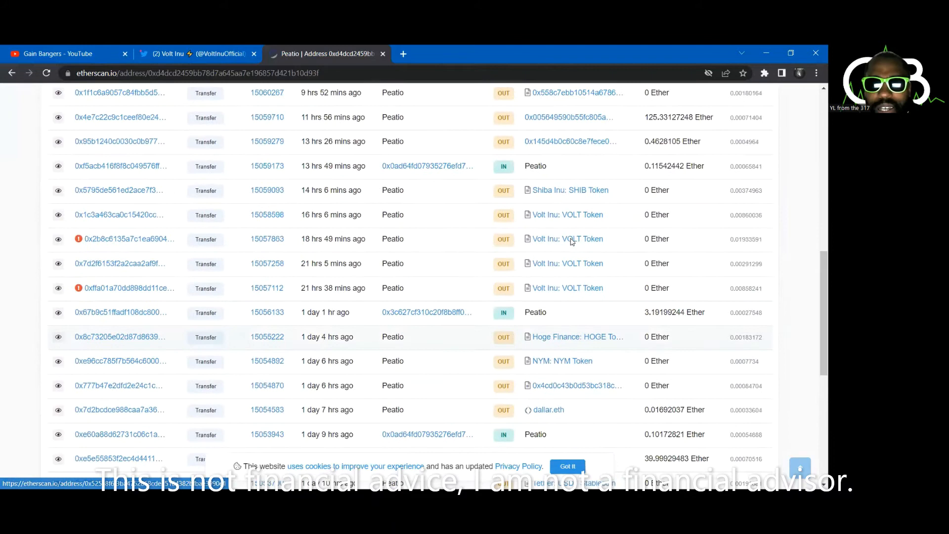
scroll(up, 3)
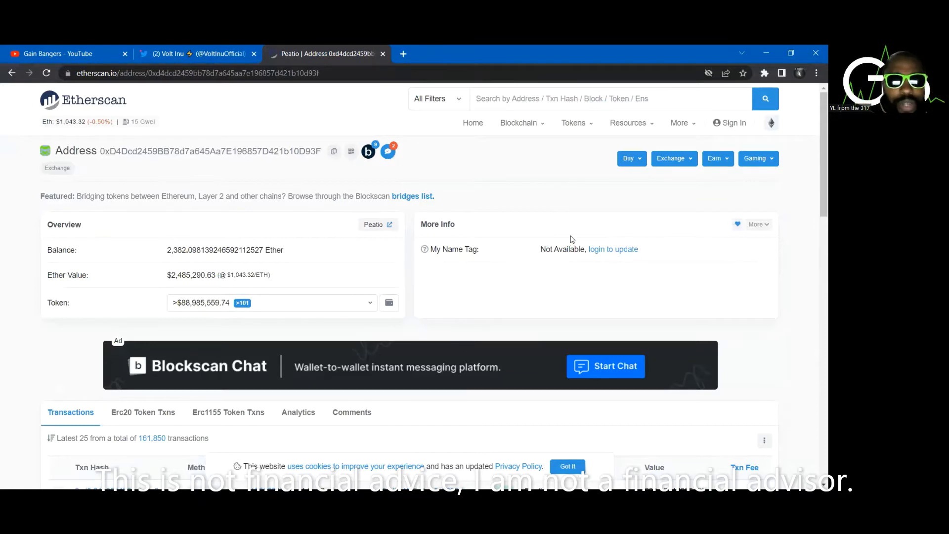
scroll(down, 3)
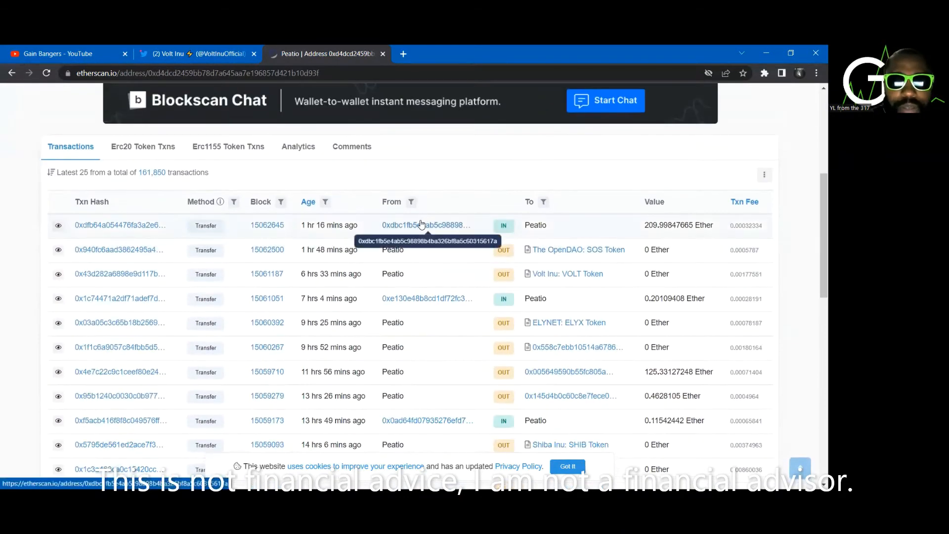
Open wallet 0xdbc1…617a that sent 209.99847665 ETH and review its transaction history
click(425, 224)
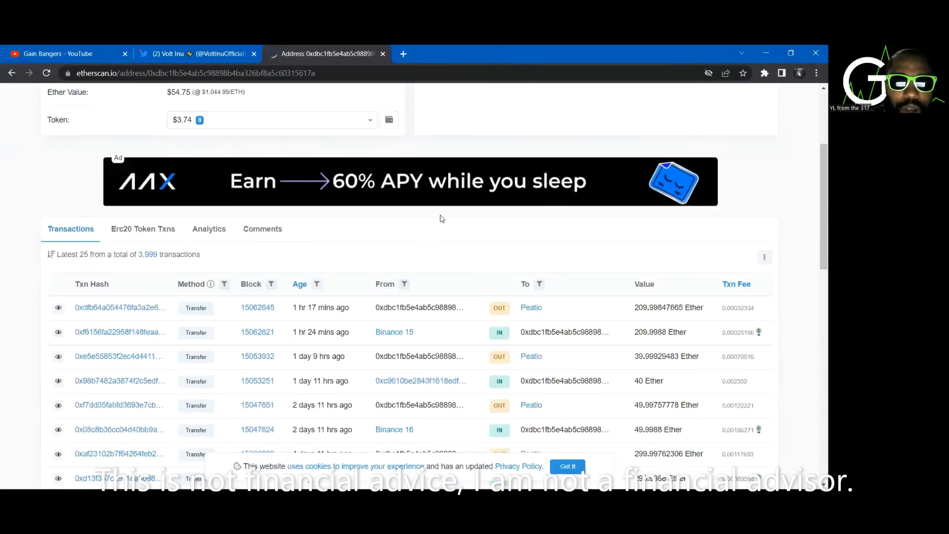
scroll(down, 3)
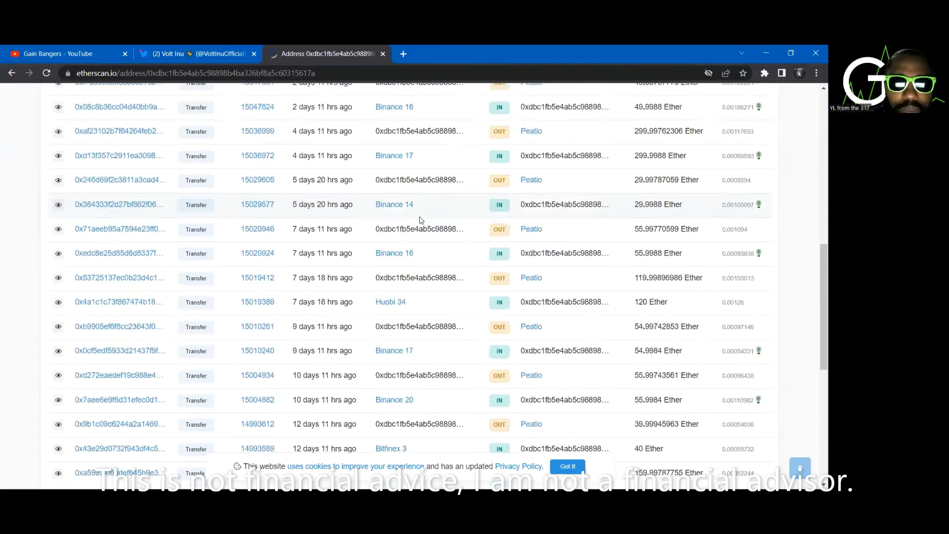
scroll(down, 3)
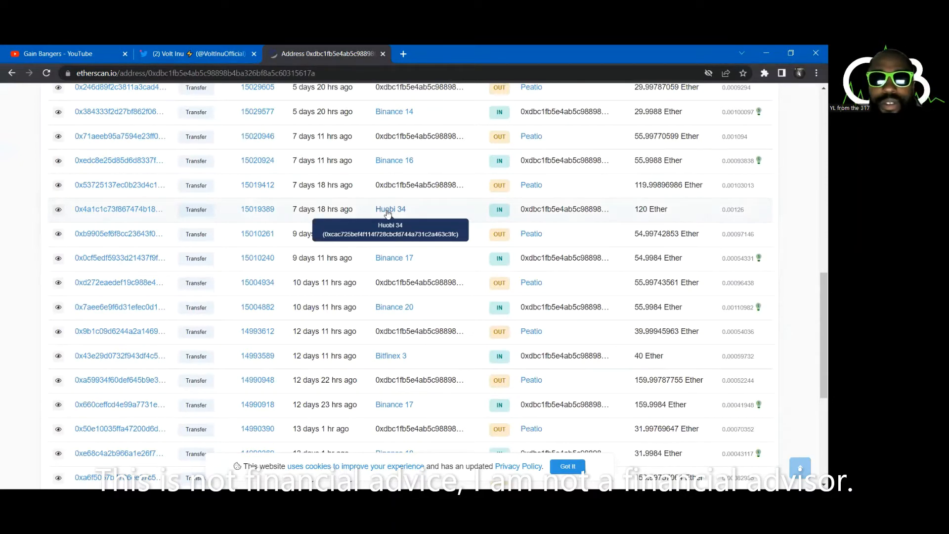
mouse_move(716, 230)
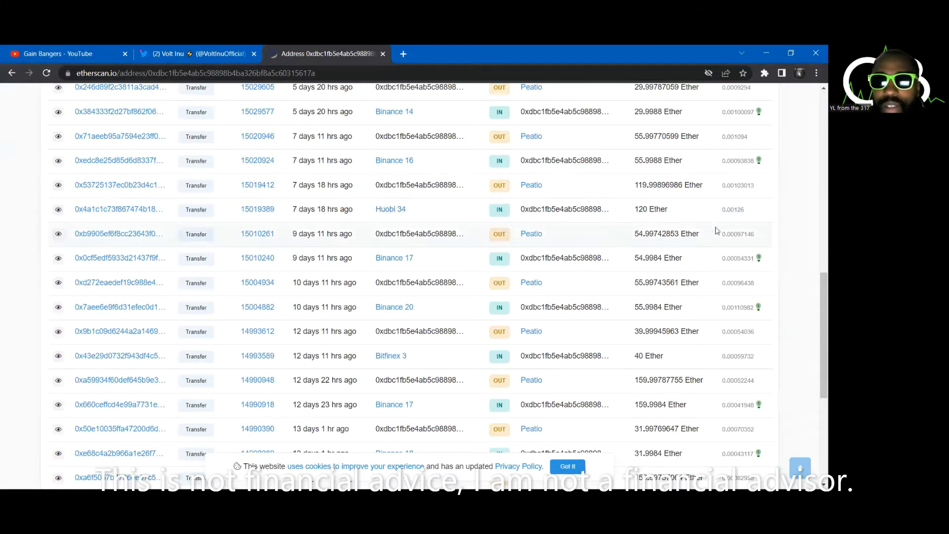
mouse_move(391, 209)
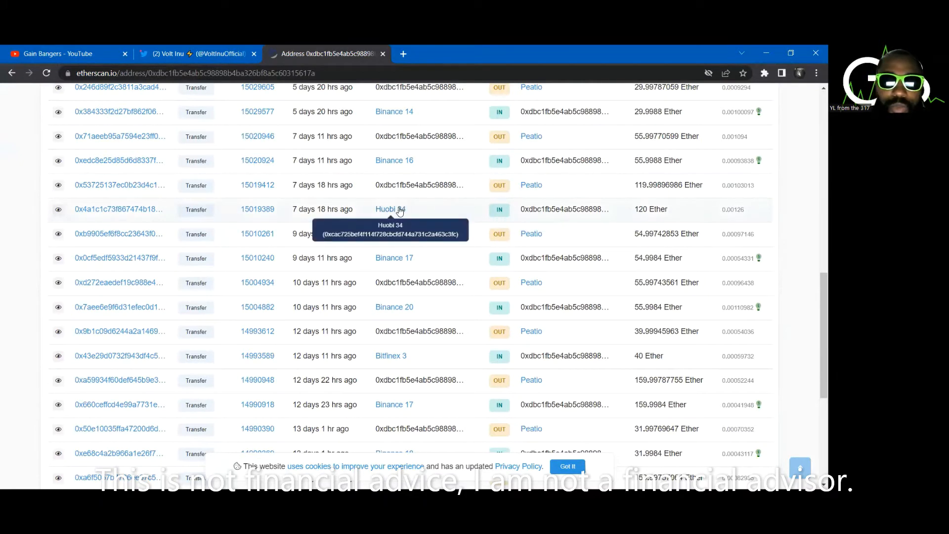
click(387, 209)
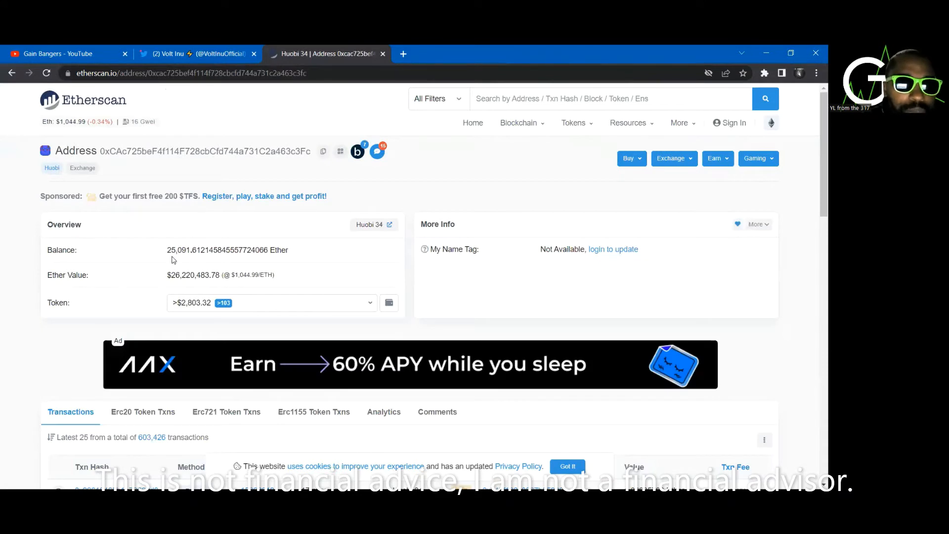
mouse_move(175, 258)
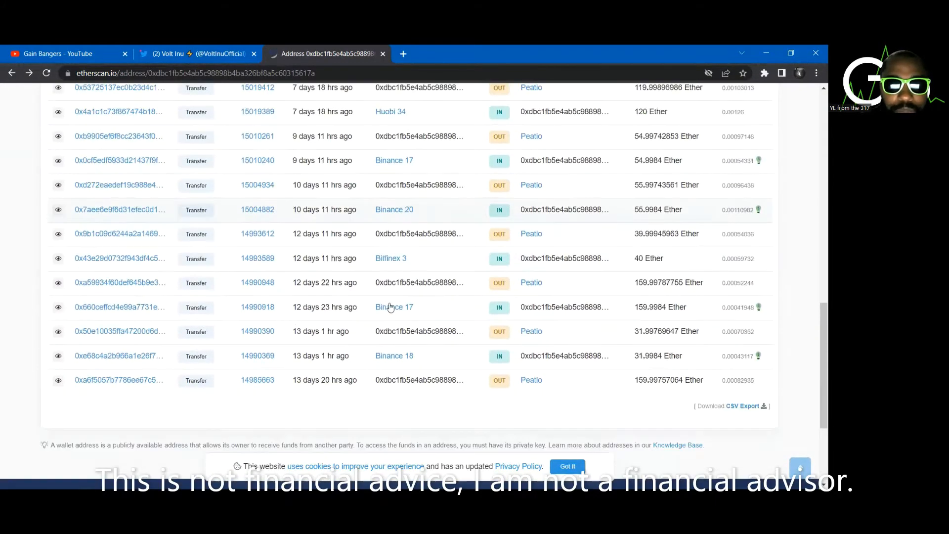
click(390, 258)
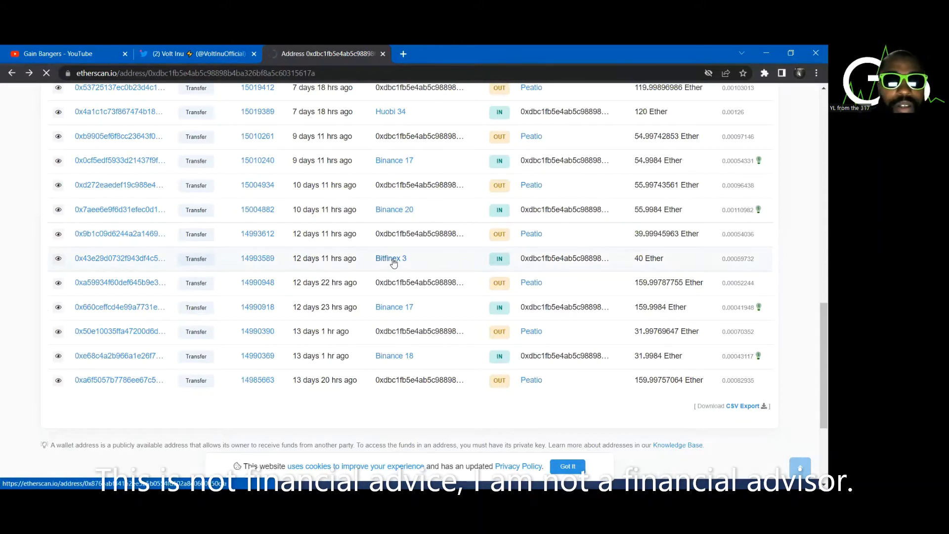
click(390, 258)
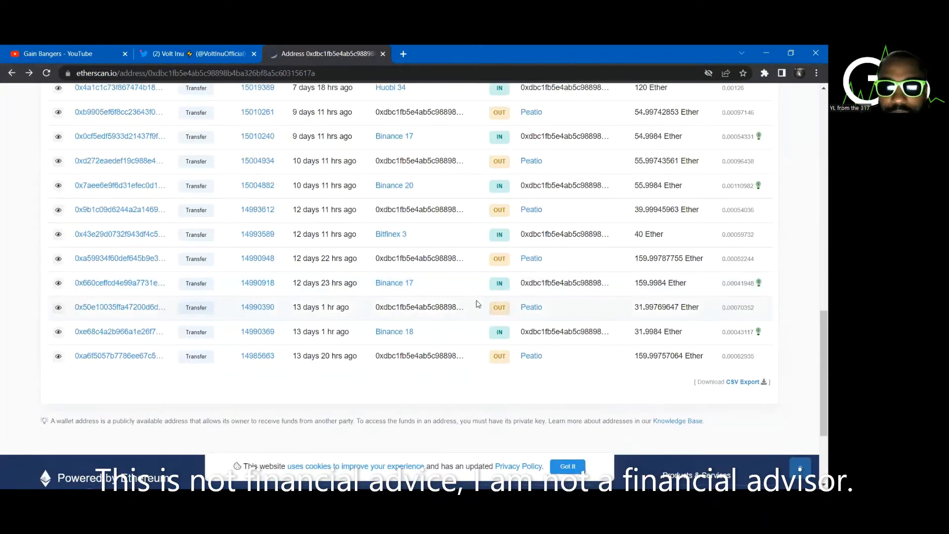
mouse_move(531, 355)
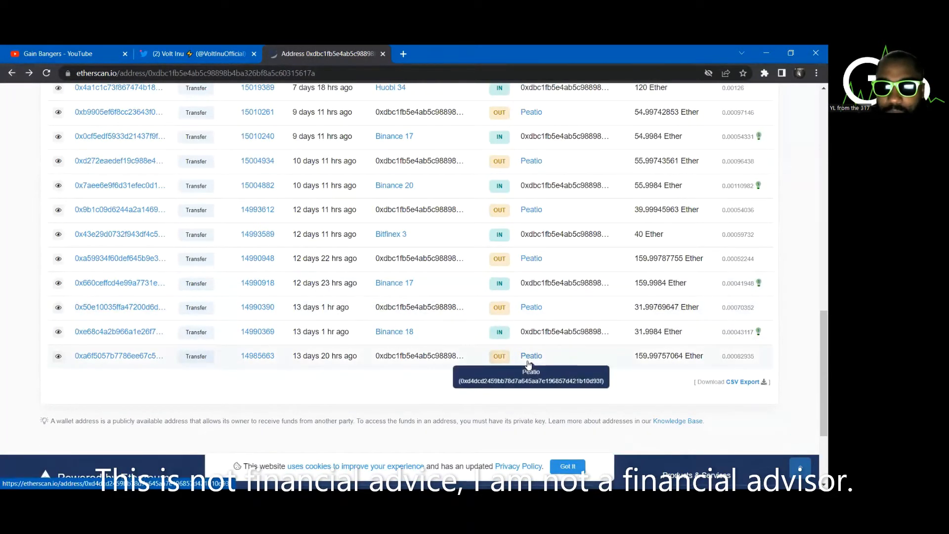
mouse_move(542, 362)
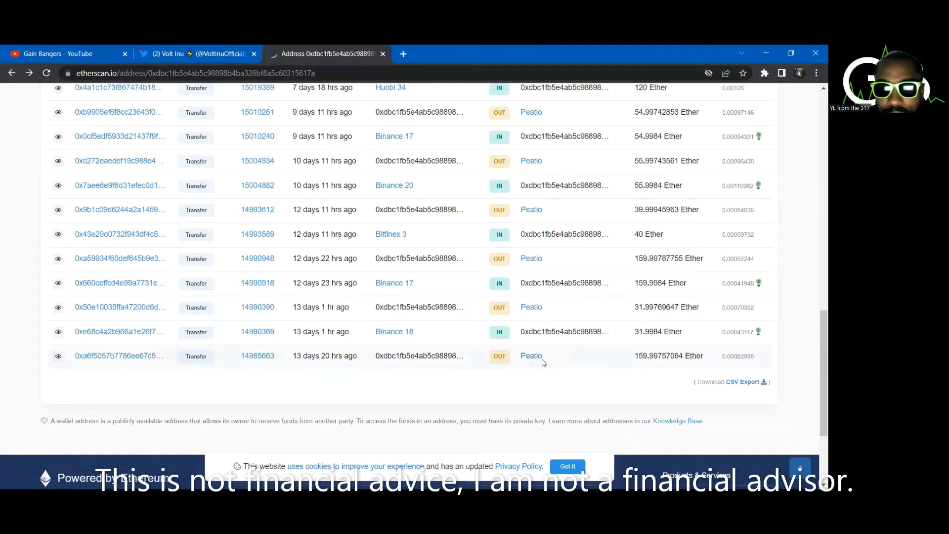
click(531, 355)
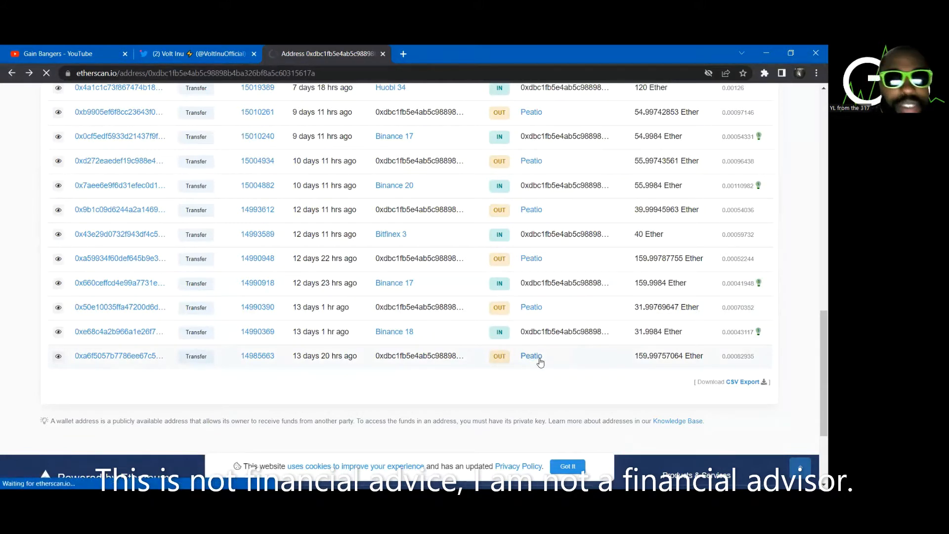
click(531, 355)
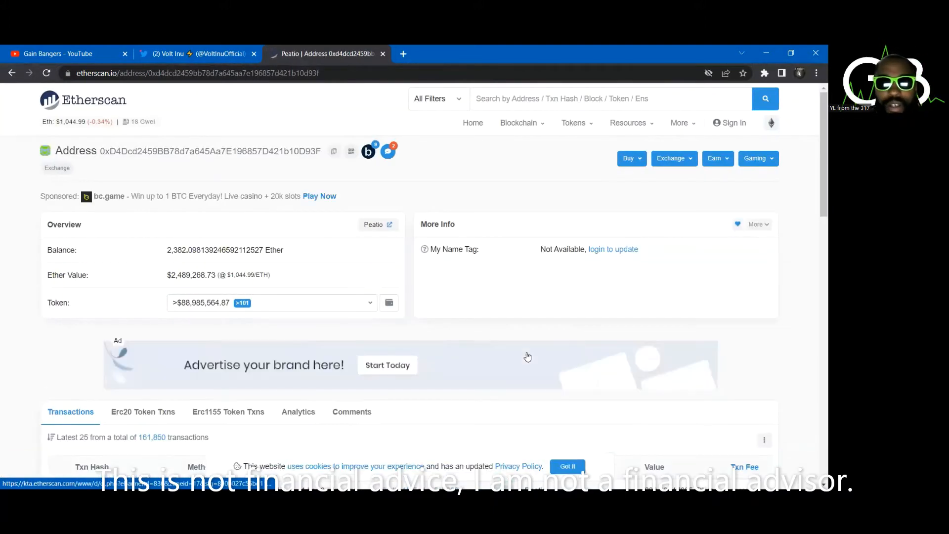
scroll(down, 3)
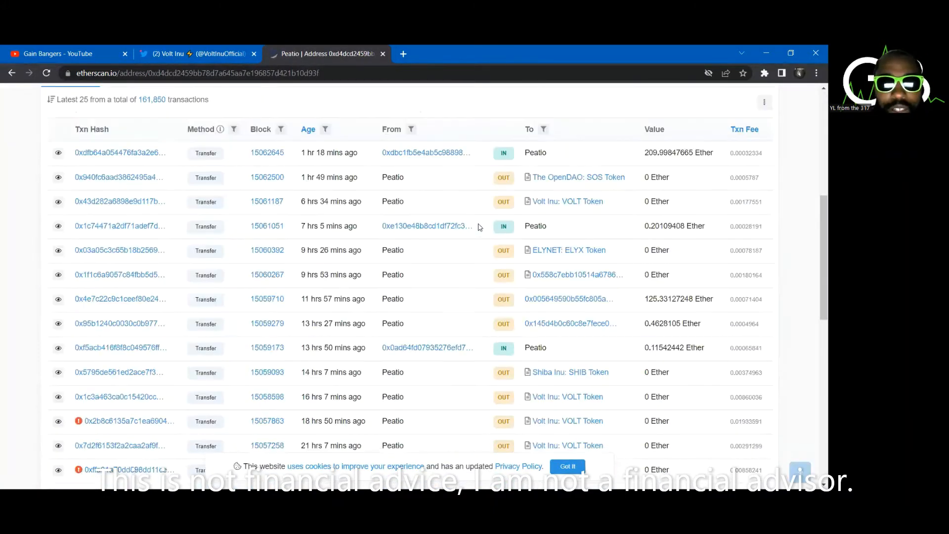
scroll(down, 3)
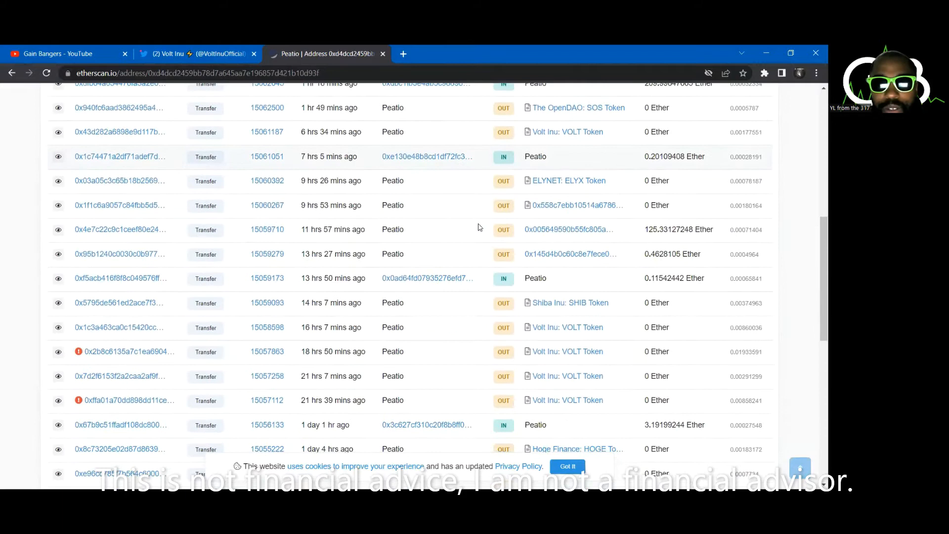
scroll(down, 3)
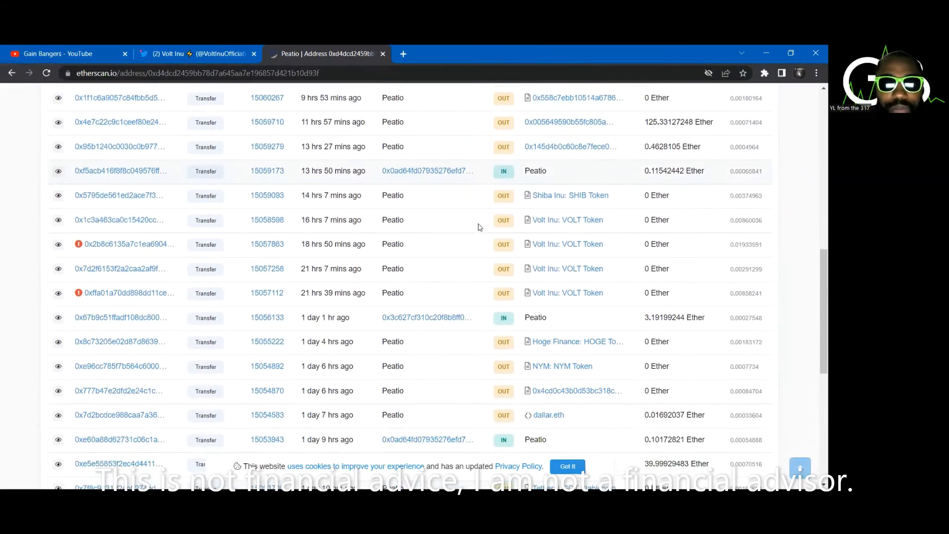
scroll(down, 3)
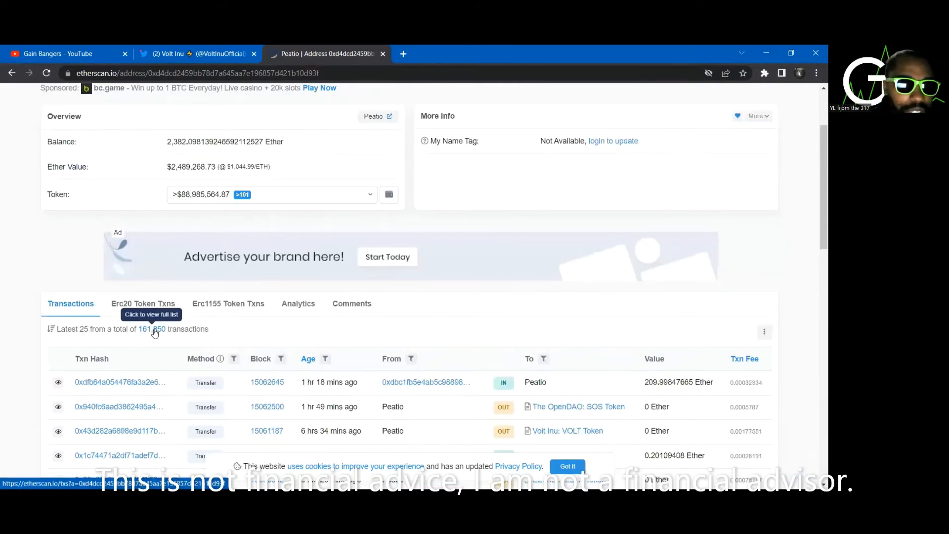
Open Peatio's full 161,850-transaction list and read through page one, then return to the top
click(152, 328)
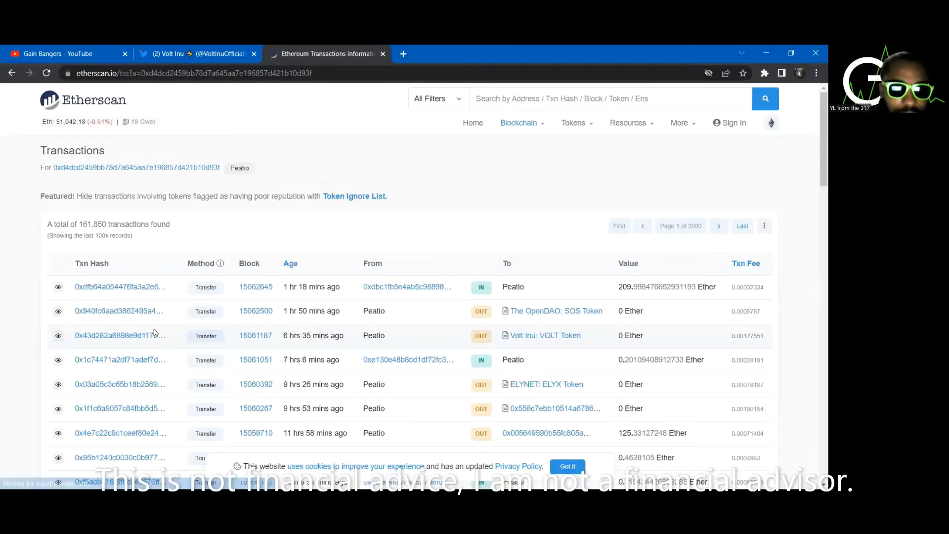
scroll(down, 3)
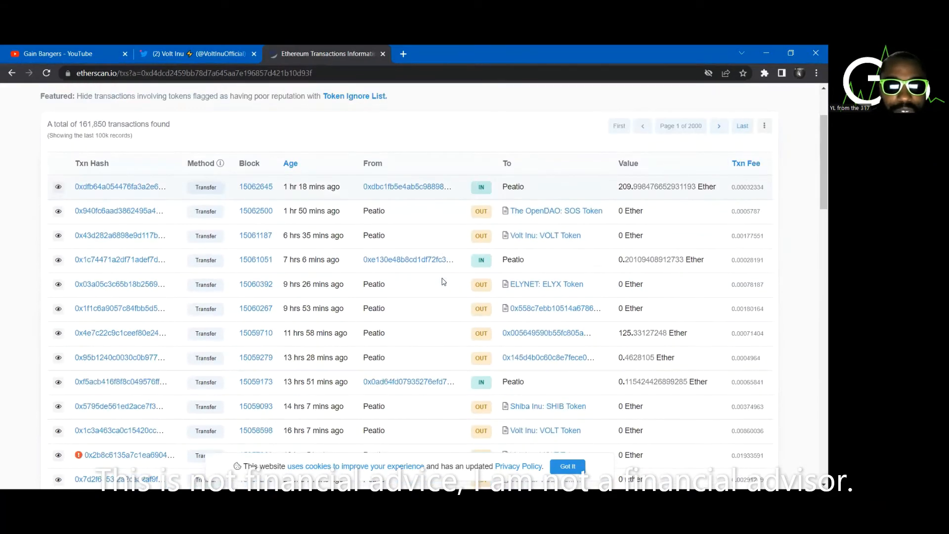
scroll(down, 3)
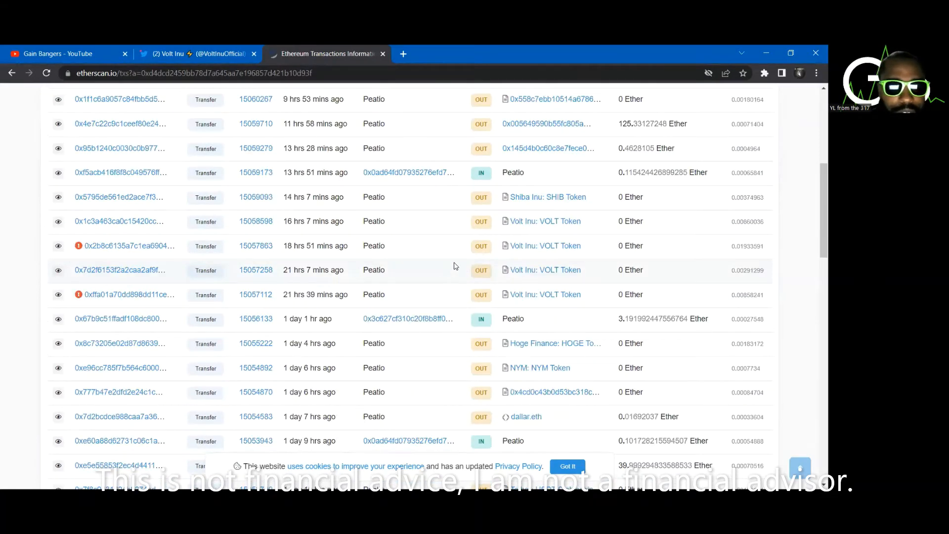
scroll(down, 3)
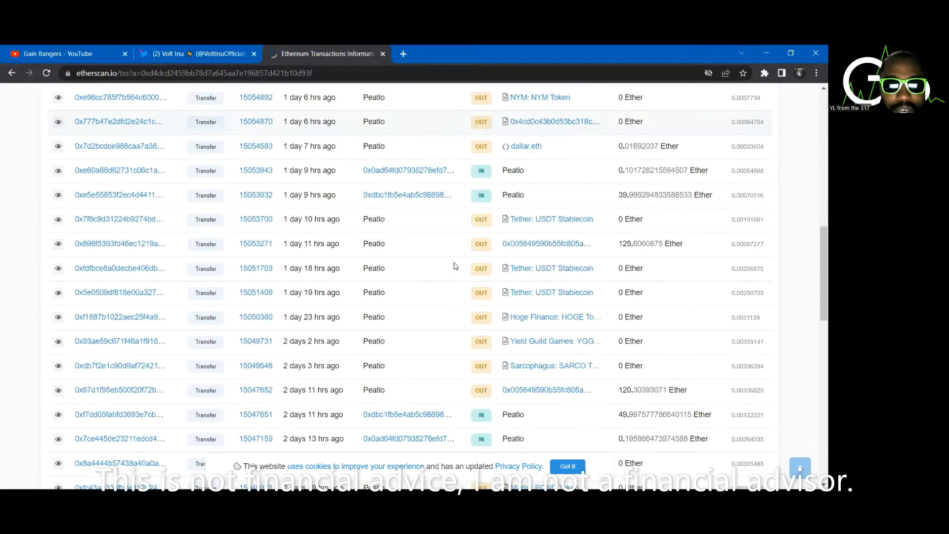
scroll(down, 3)
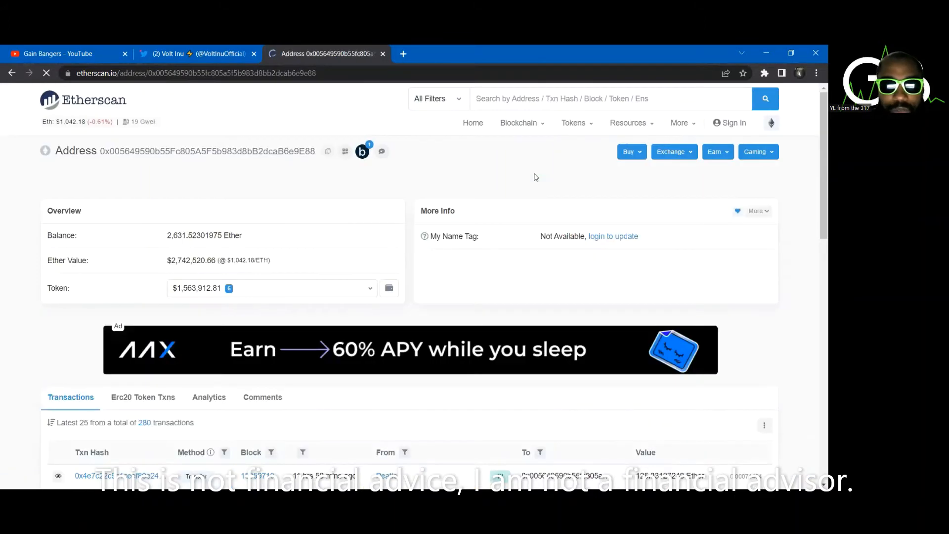
scroll(down, 3)
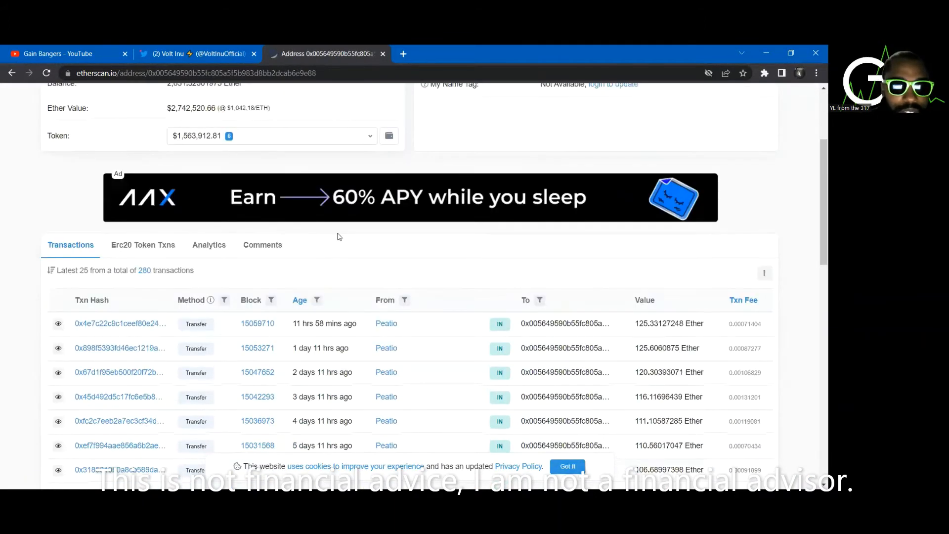
scroll(down, 3)
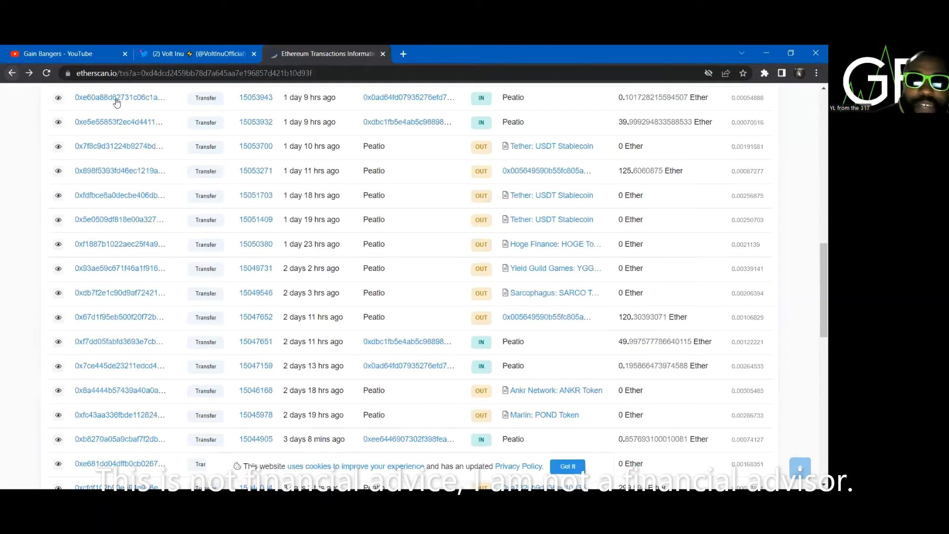
scroll(down, 3)
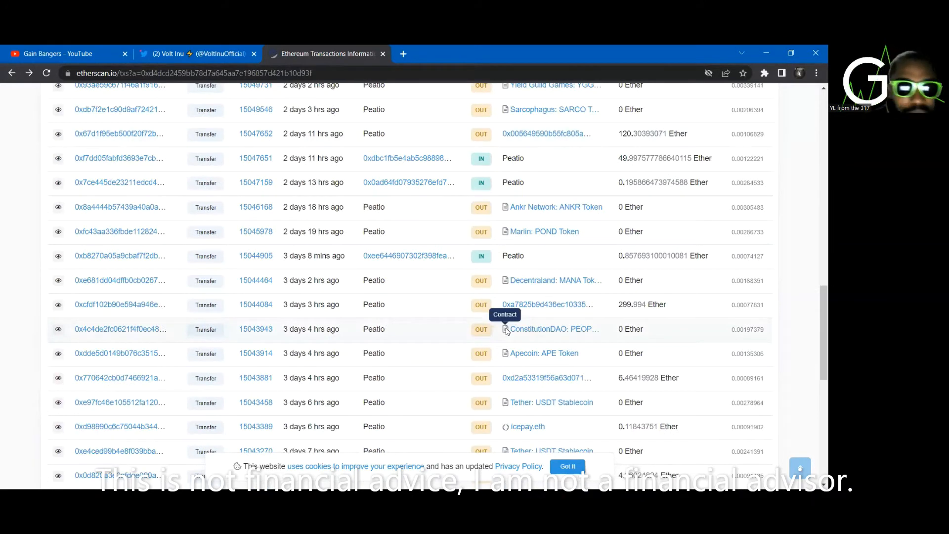
scroll(down, 3)
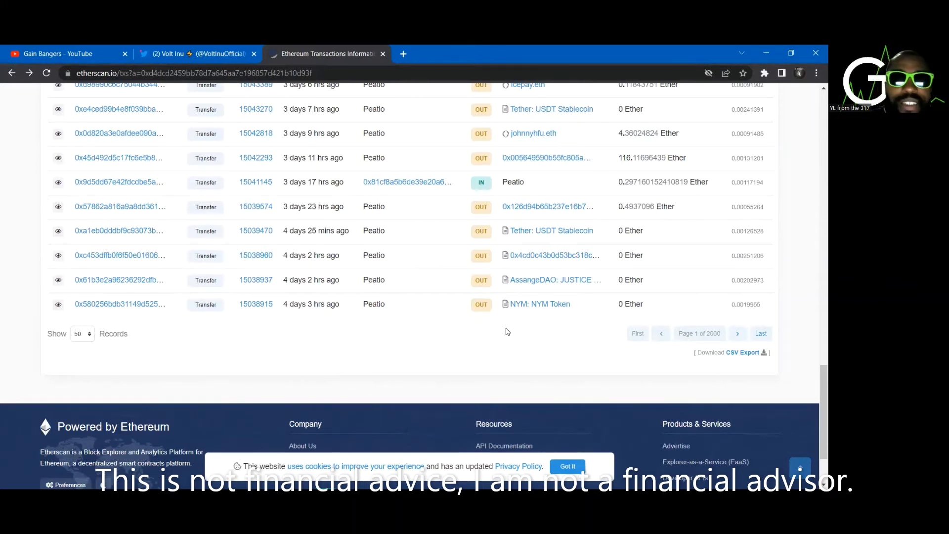
scroll(up, 3)
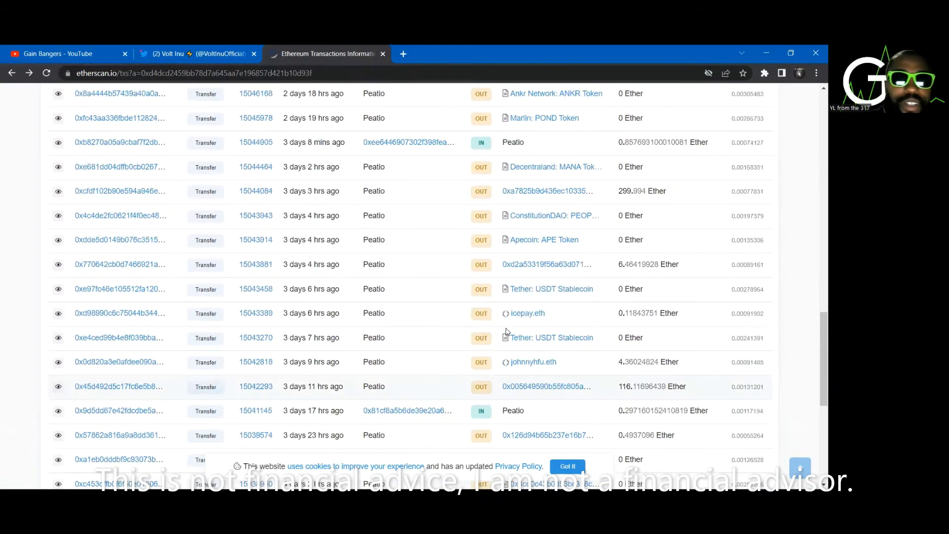
scroll(up, 3)
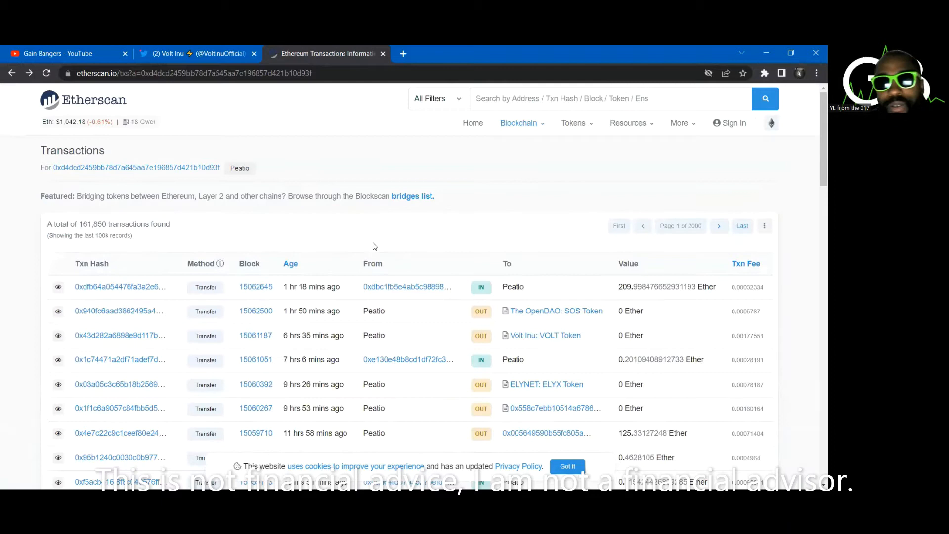
mouse_move(532, 424)
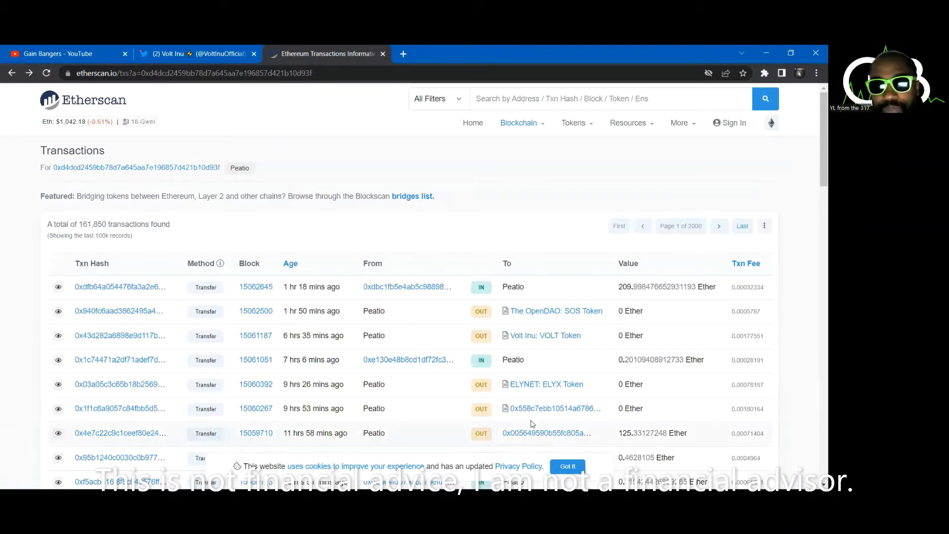
mouse_move(661, 269)
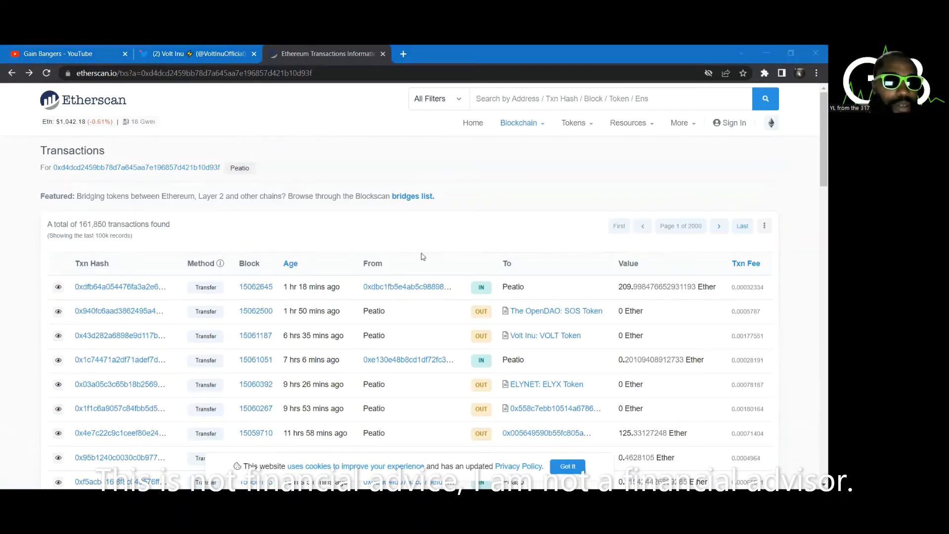
Switch to Telegram's VOLT INU - OFFICIAL group and open pinned message #599
click(197, 54)
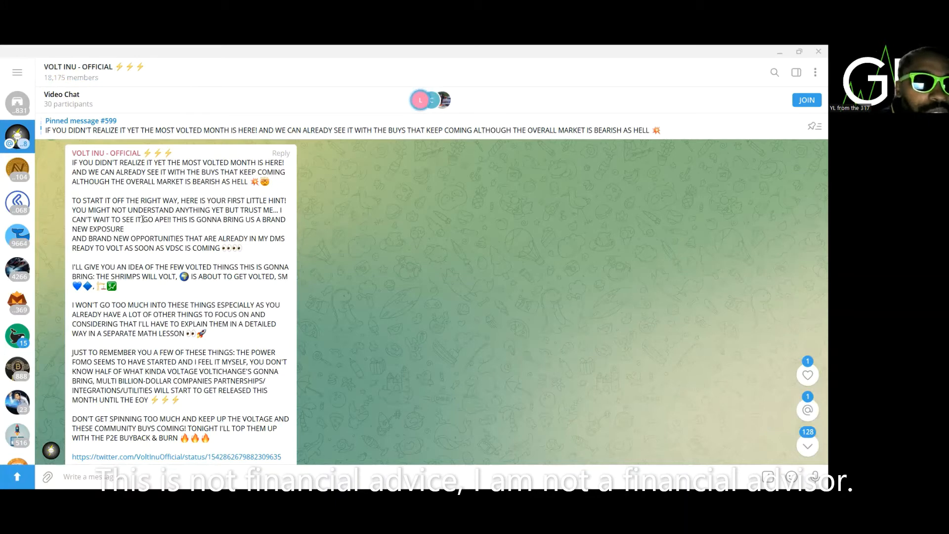
double_click(155, 220)
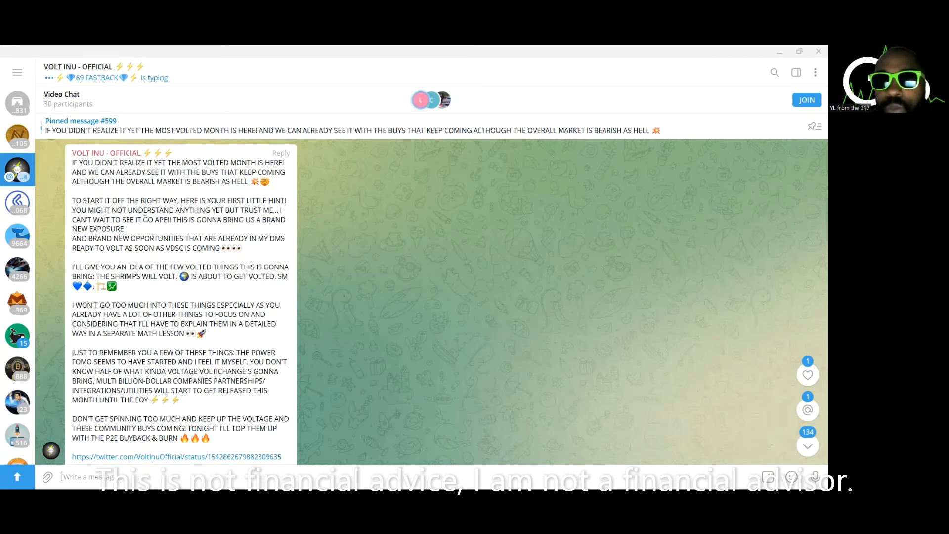
Read the pinned 'most volted month' announcement down to its closing link, reactions and 9:30 AM timestamp
double_click(156, 219)
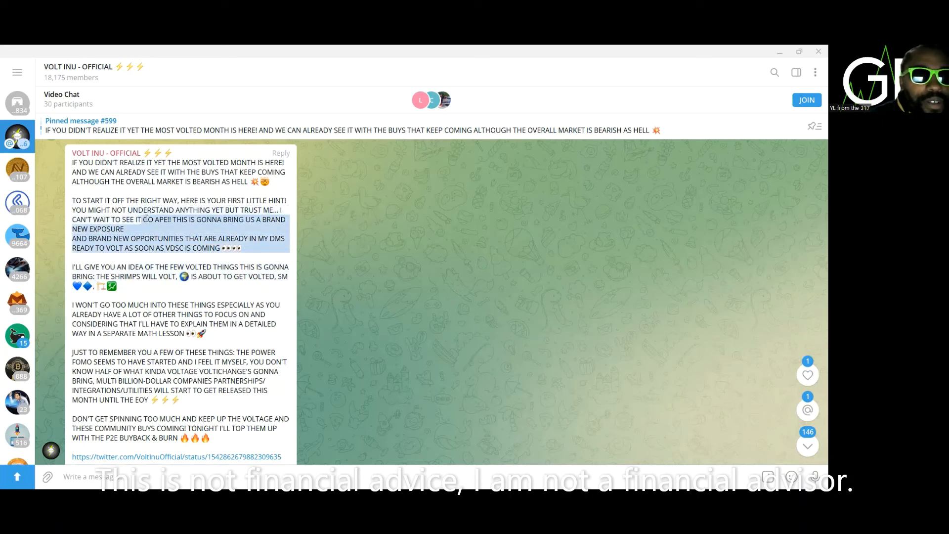
scroll(down, 3)
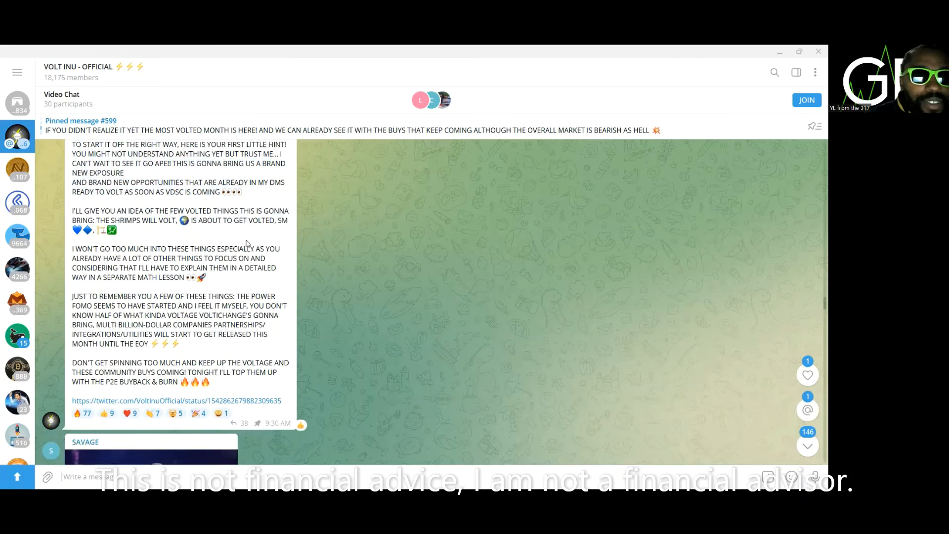
scroll(down, 3)
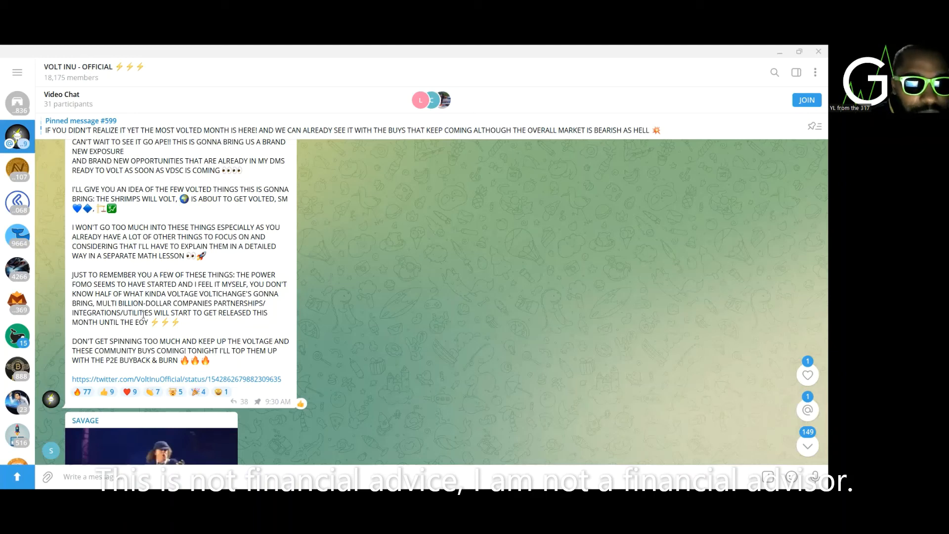
mouse_move(137, 300)
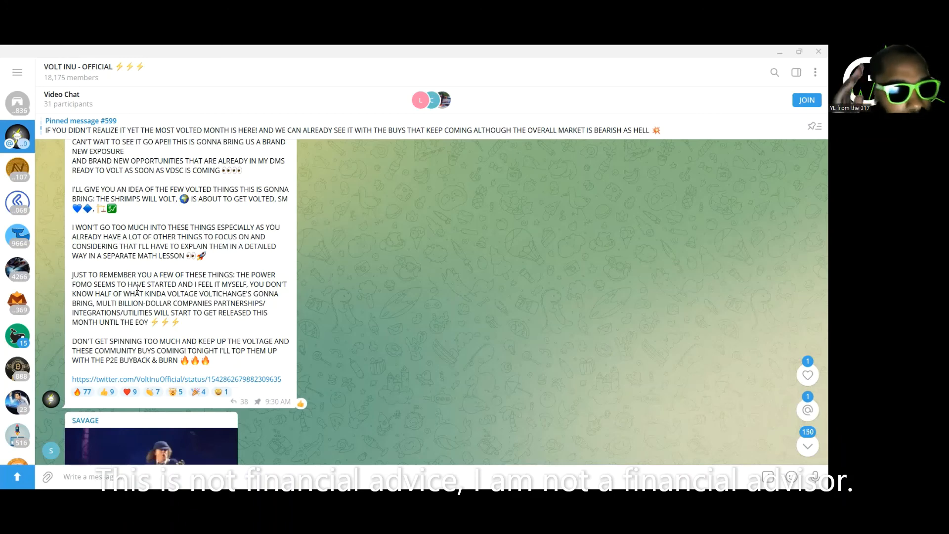
mouse_move(69, 349)
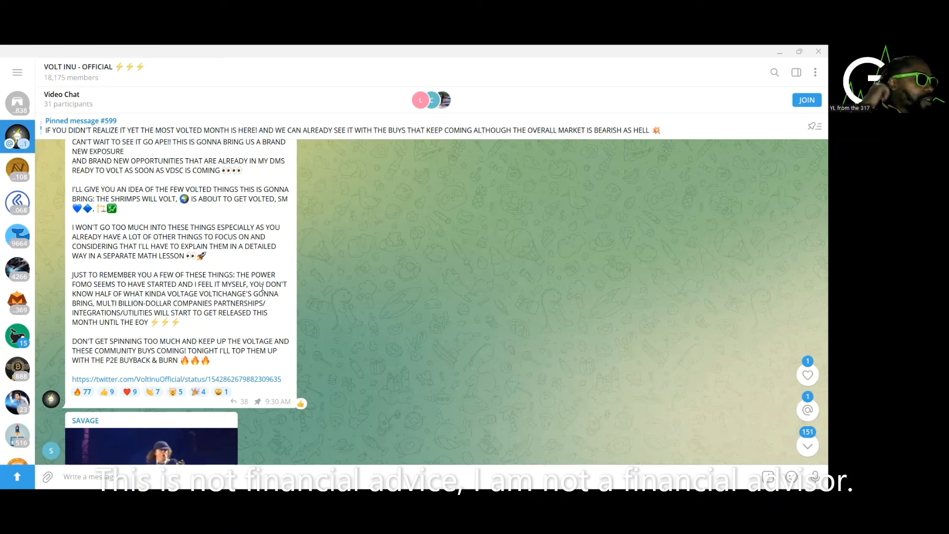
mouse_move(426, 345)
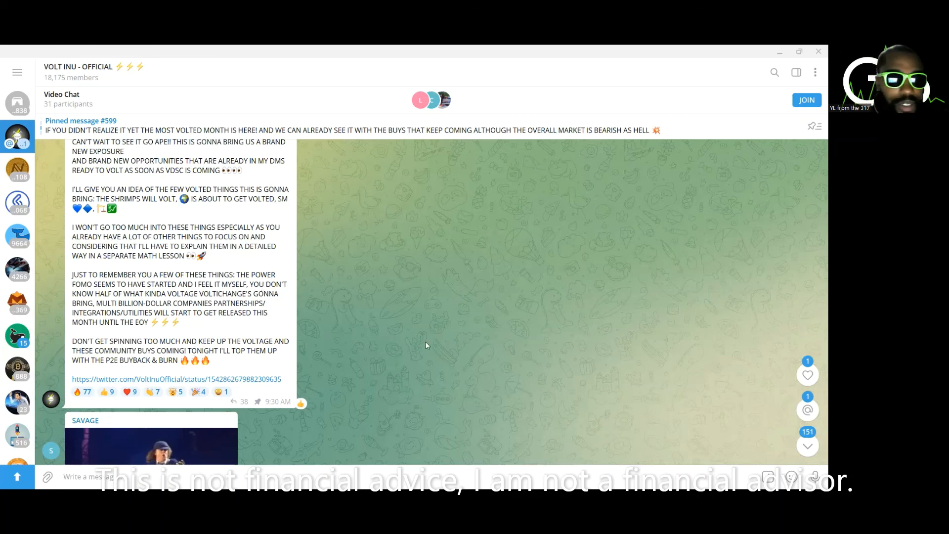